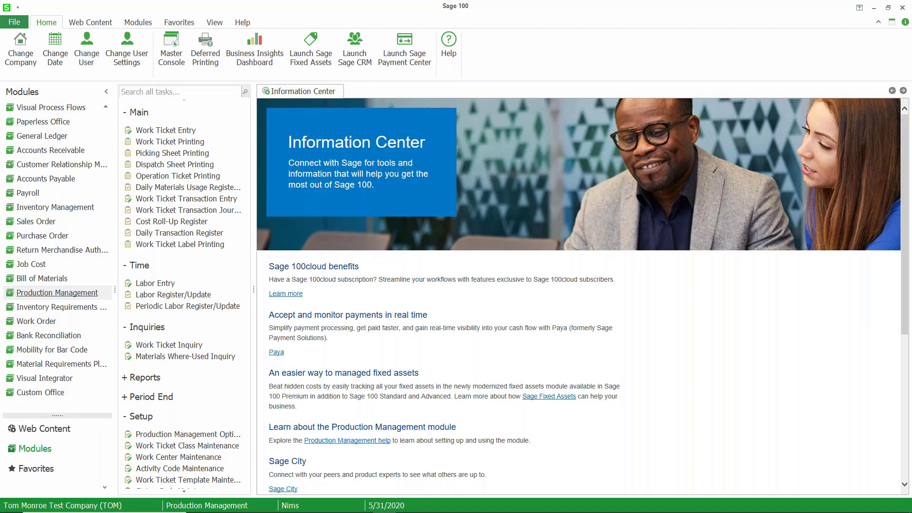
pyautogui.moveTo(241, 291)
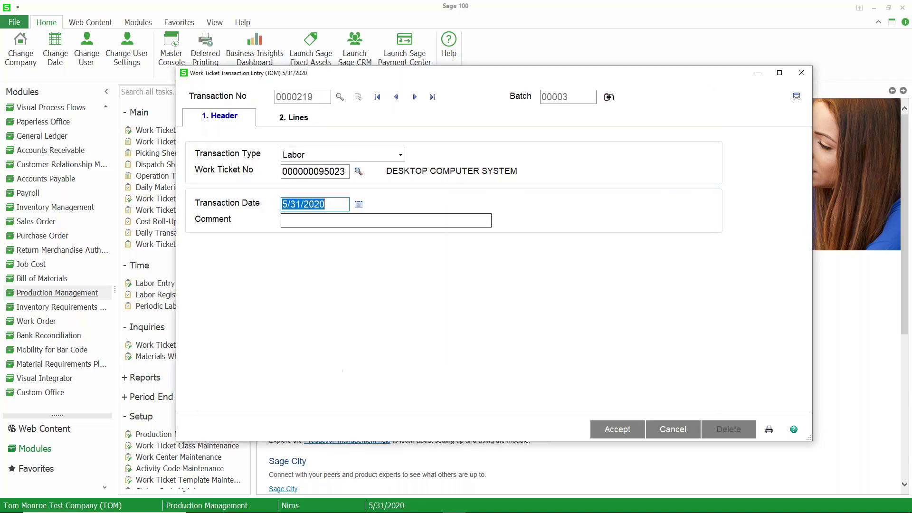
pyautogui.click(294, 117)
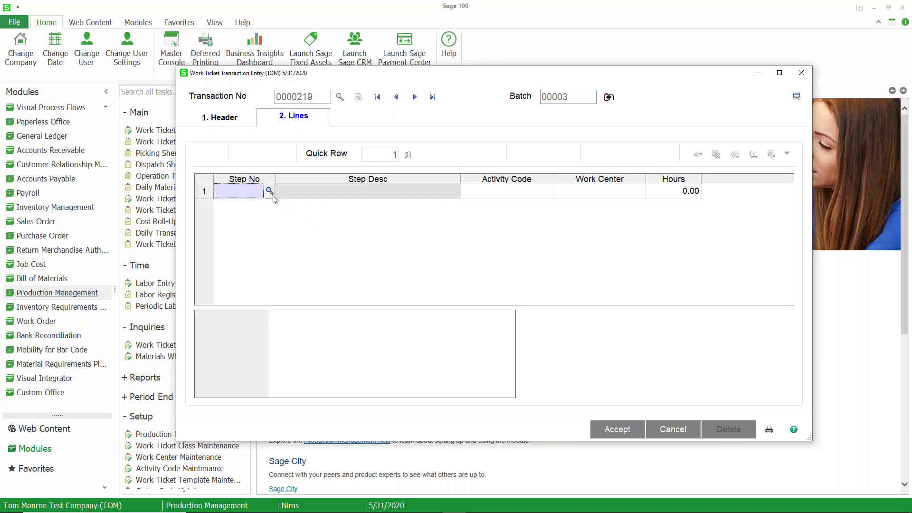
pyautogui.click(268, 191)
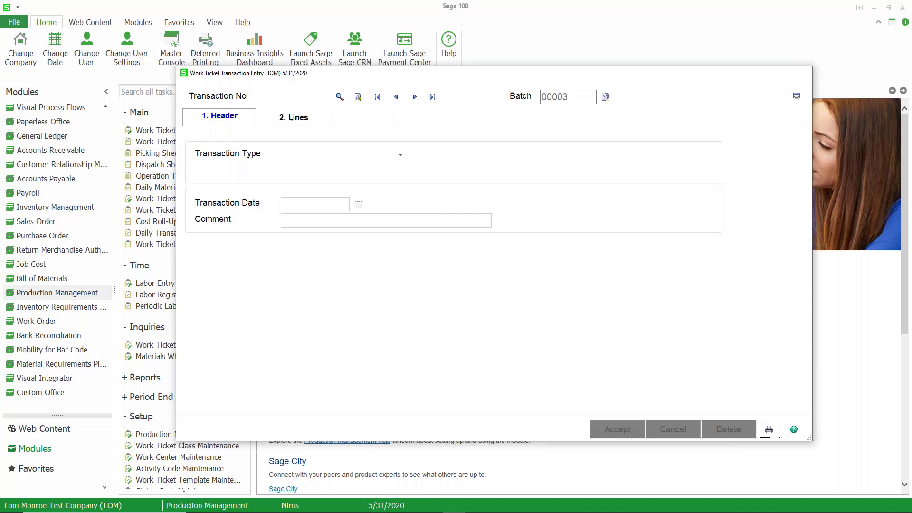
# Step: Print the Work Ticket Transaction Journal for 5/31/2020 and confirm its update
pyautogui.click(671, 428)
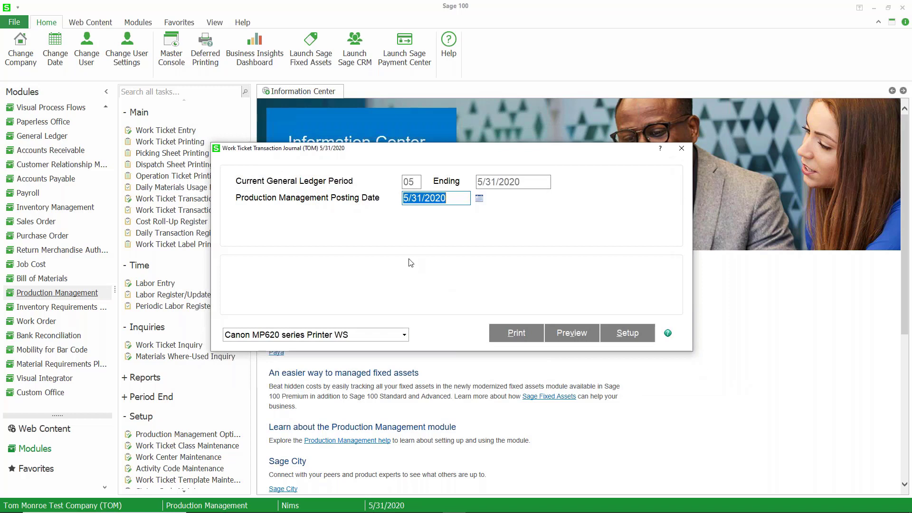
pyautogui.click(515, 332)
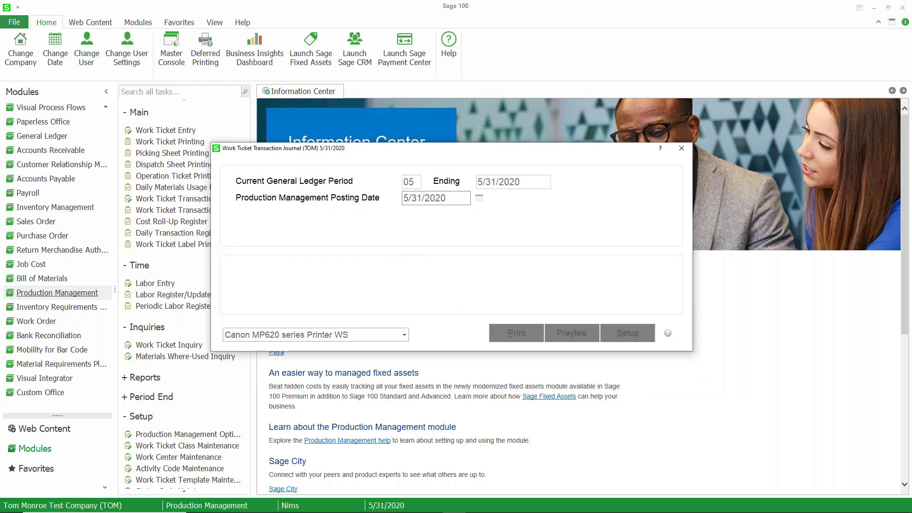
pyautogui.moveTo(436, 287)
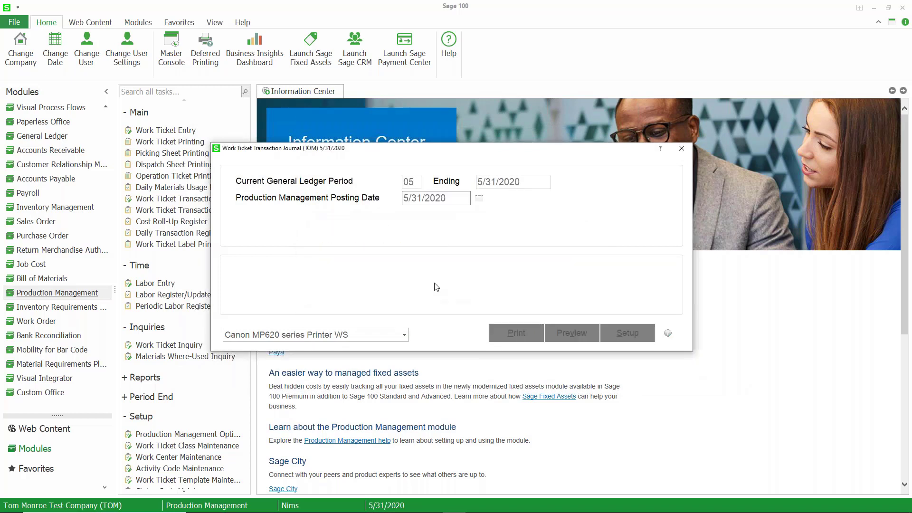
pyautogui.moveTo(417, 279)
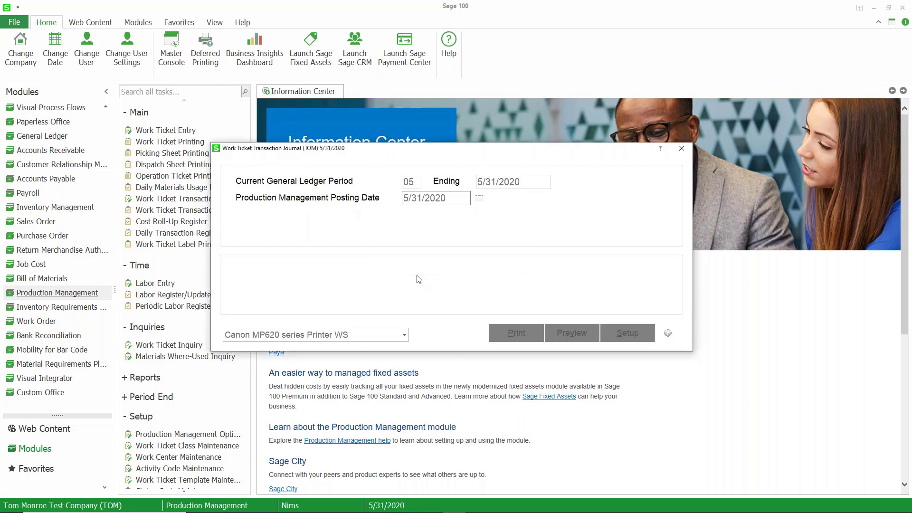
pyautogui.click(515, 332)
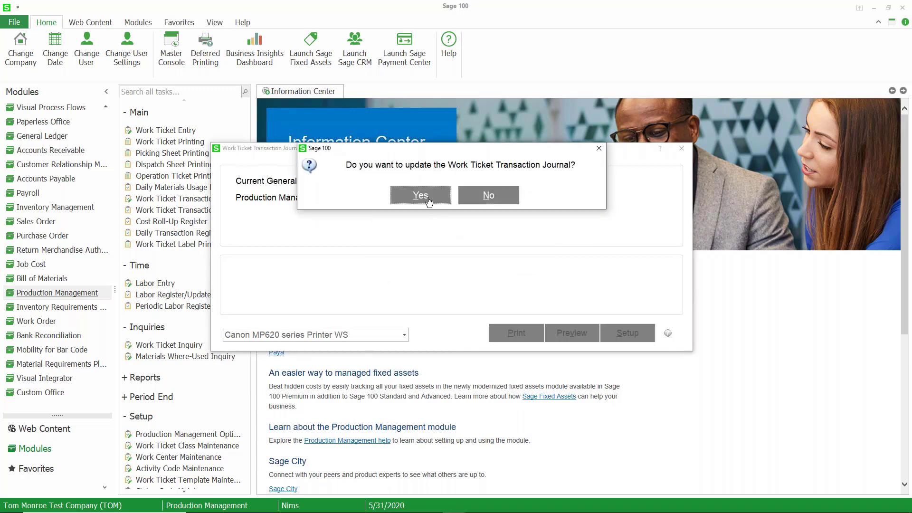
pyautogui.click(420, 195)
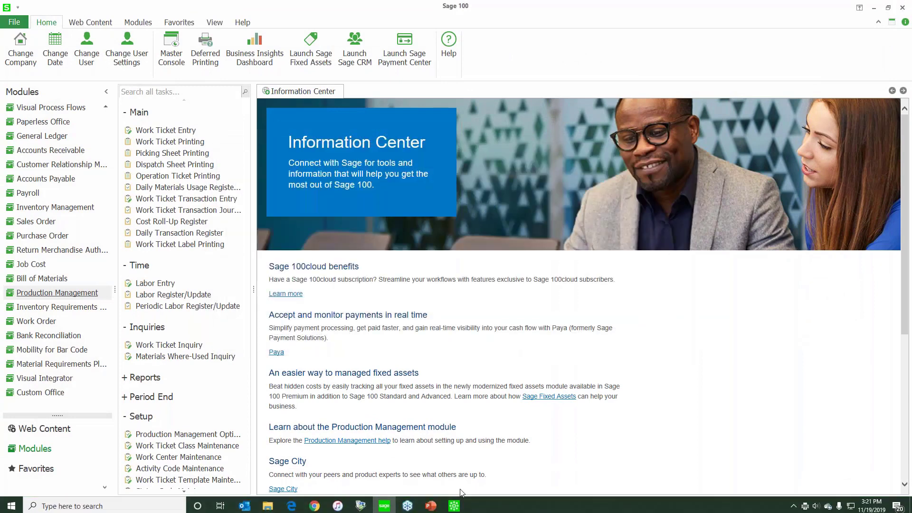
# Step: Print the Daily Transaction Register to PDF and highlight the 15.00 direct expense credit
pyautogui.click(180, 233)
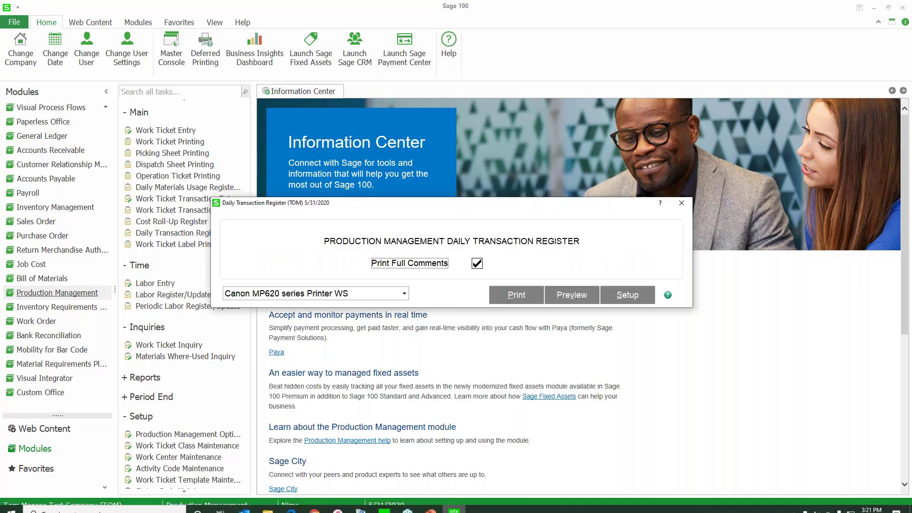
pyautogui.click(514, 294)
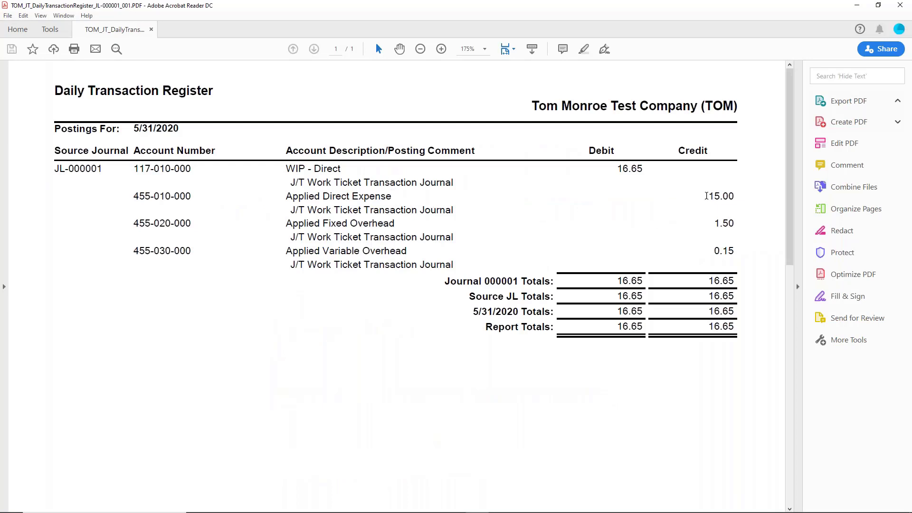
pyautogui.doubleClick(719, 195)
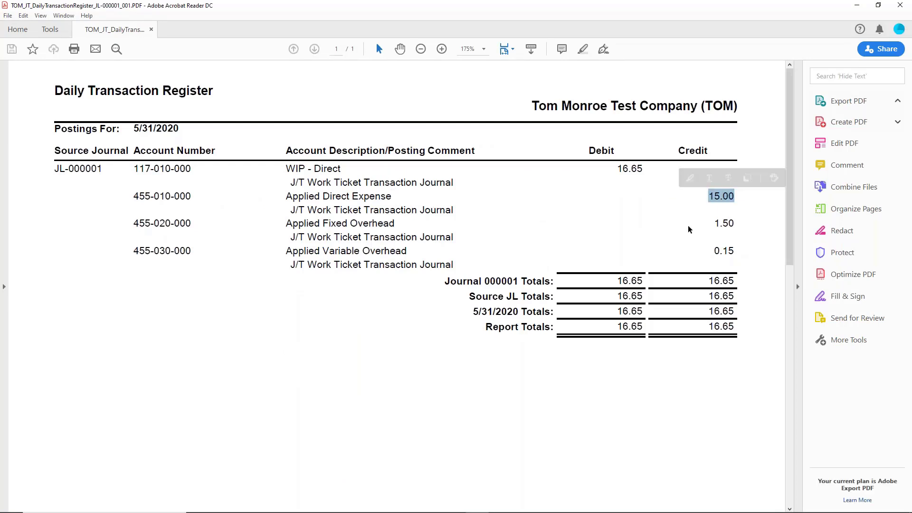
pyautogui.moveTo(717, 253)
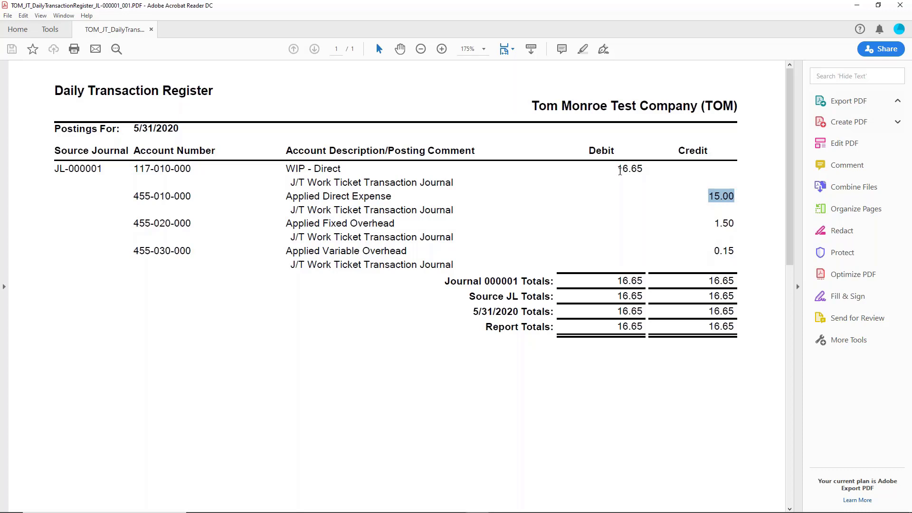
pyautogui.moveTo(506, 197)
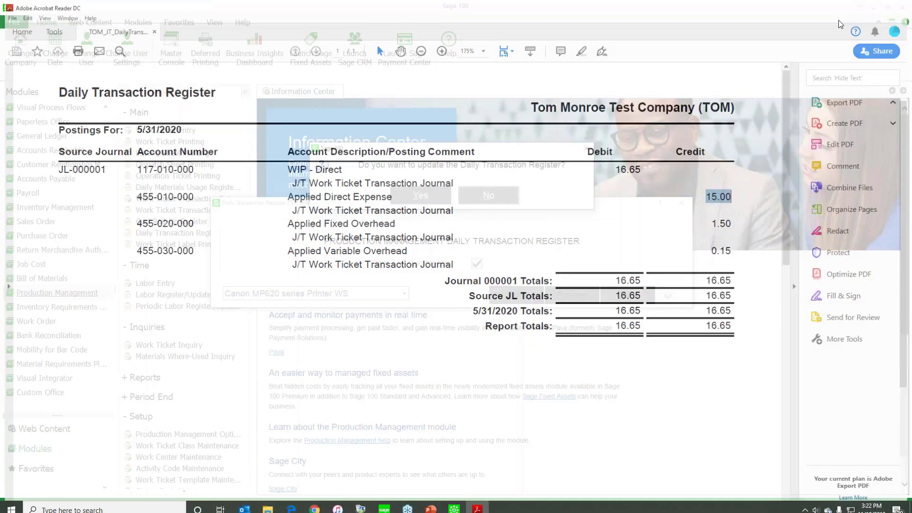
pyautogui.click(488, 194)
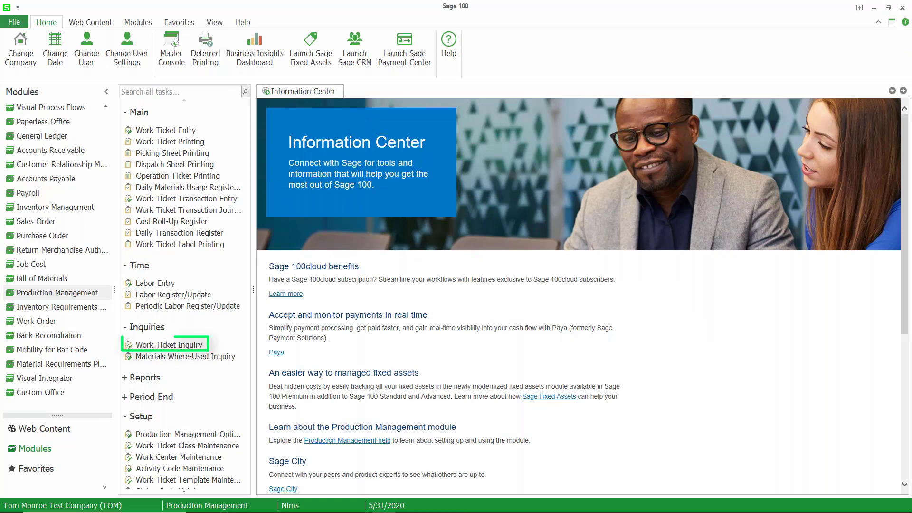
pyautogui.moveTo(397, 284)
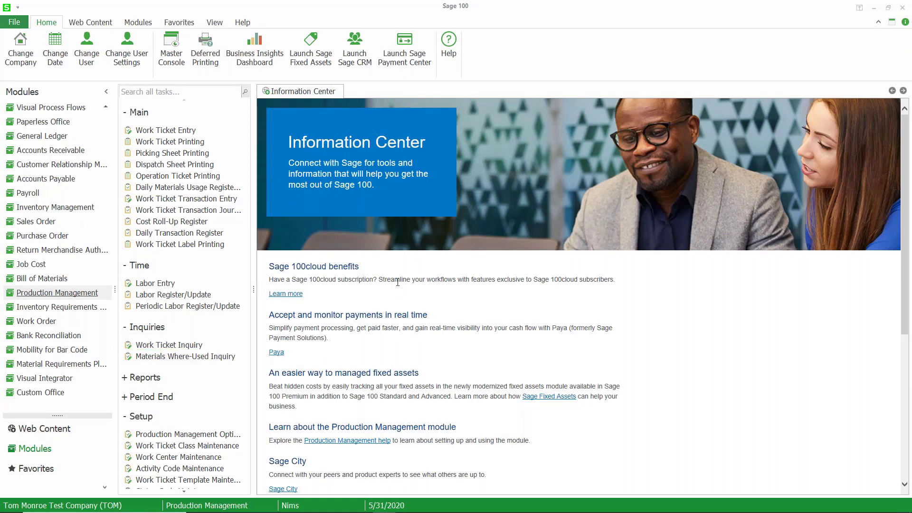
pyautogui.click(168, 343)
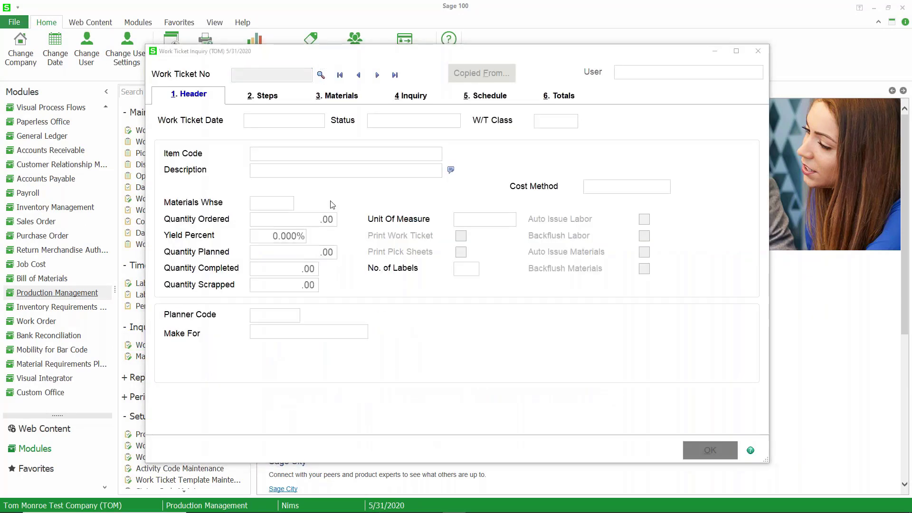
pyautogui.click(410, 95)
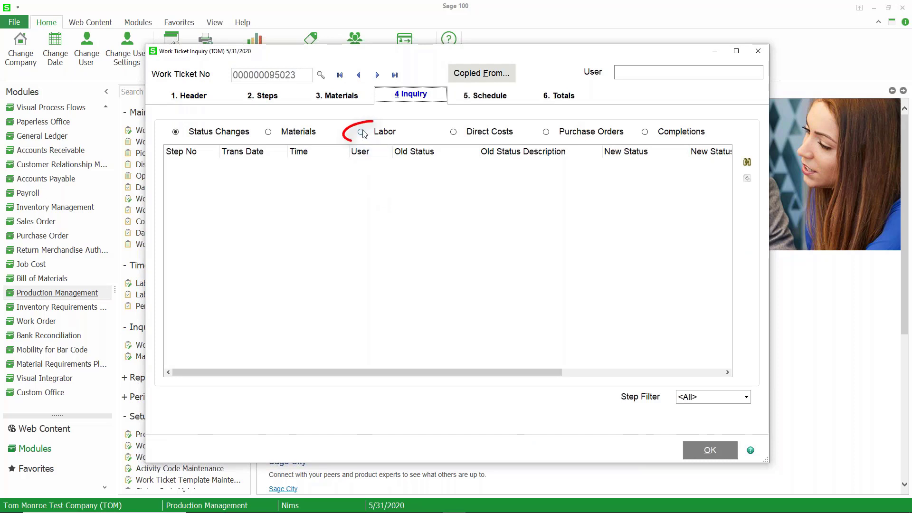
# Step: Verify the ticket's labor lines and totals of 2.00 hours and 16.65 labor cost, then close the inquiry
pyautogui.click(361, 131)
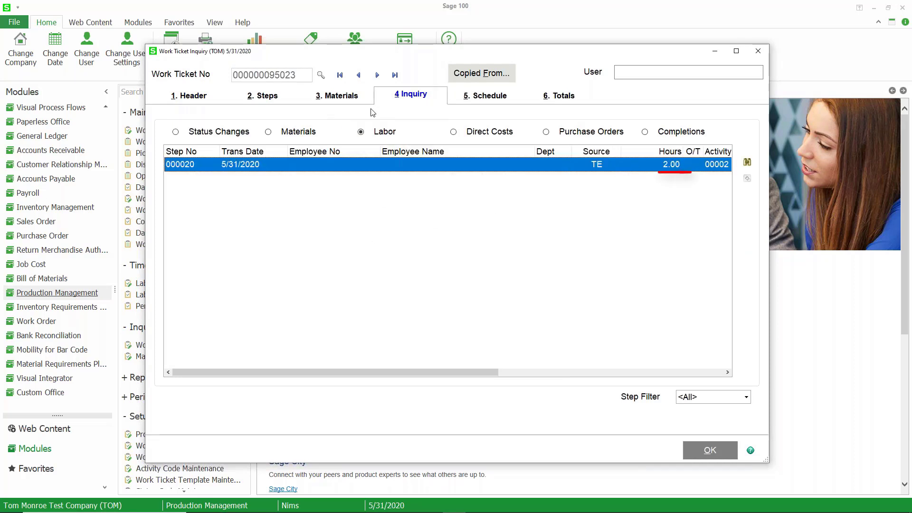
pyautogui.click(559, 95)
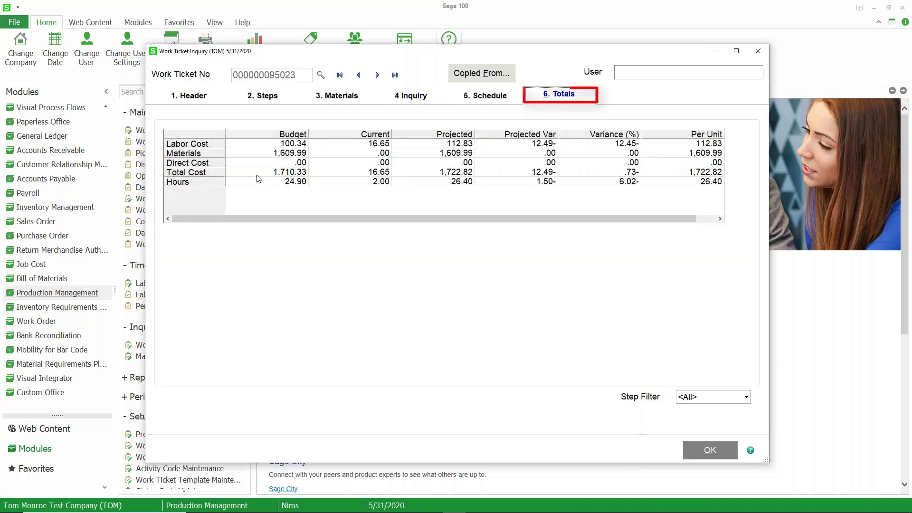
pyautogui.moveTo(683, 447)
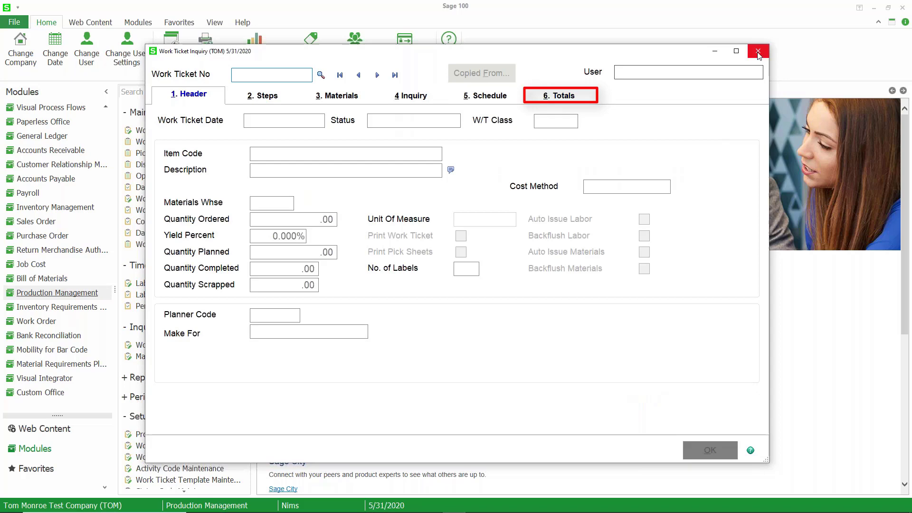
pyautogui.click(757, 52)
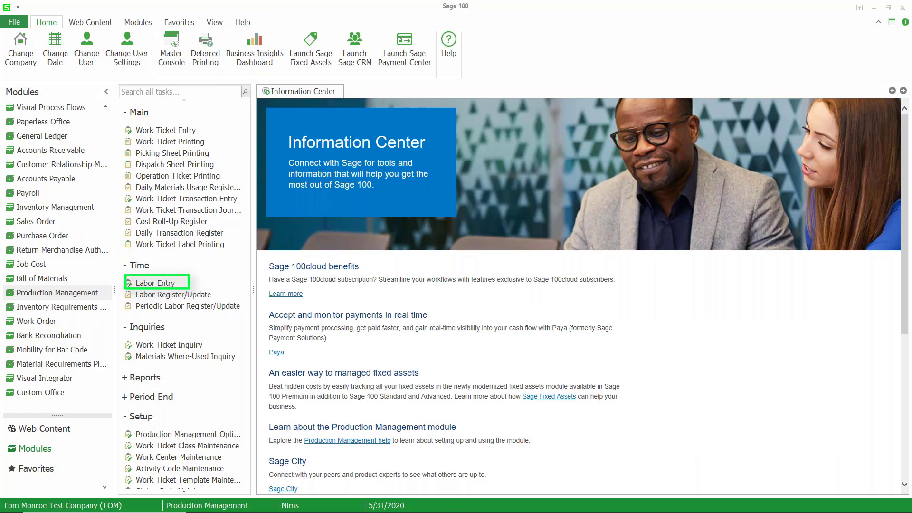
pyautogui.doubleClick(156, 283)
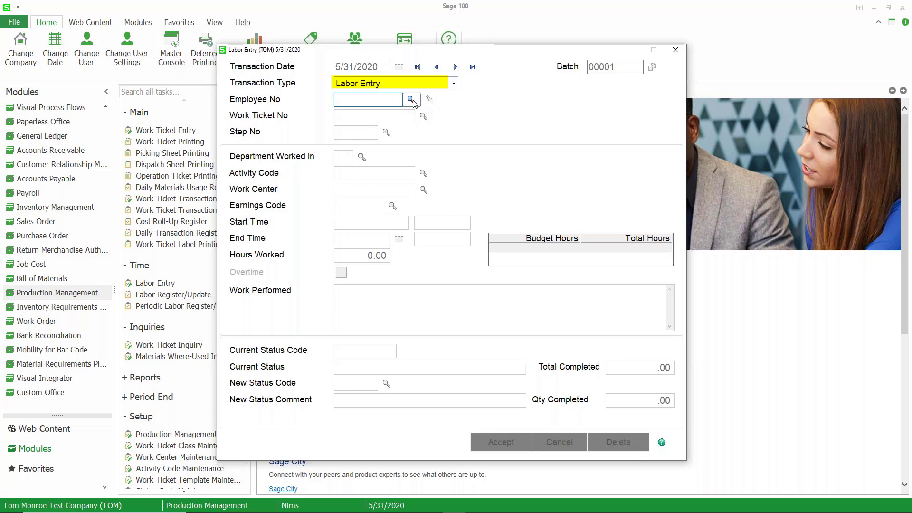
pyautogui.click(411, 99)
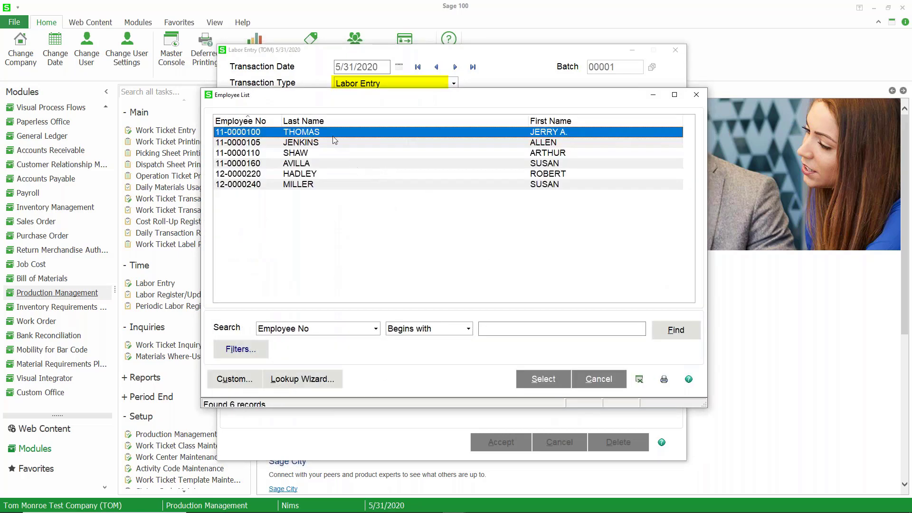
pyautogui.click(542, 379)
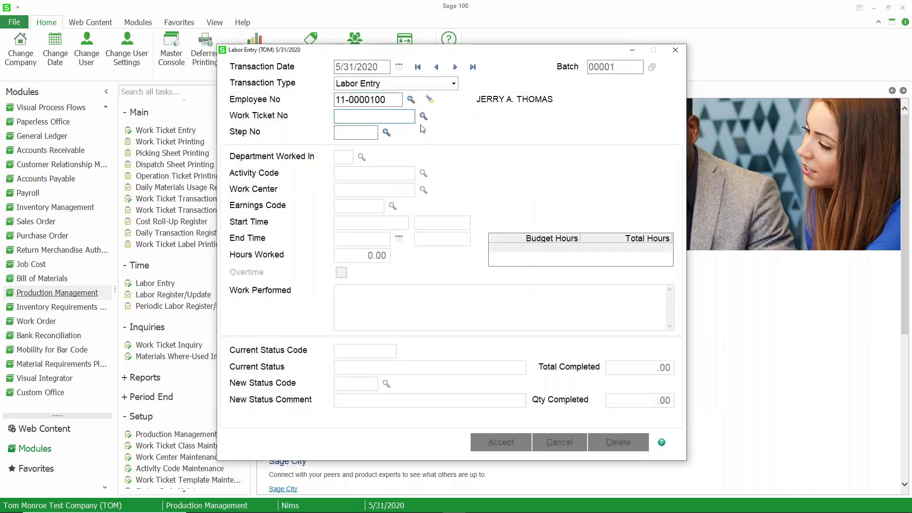
pyautogui.click(423, 116)
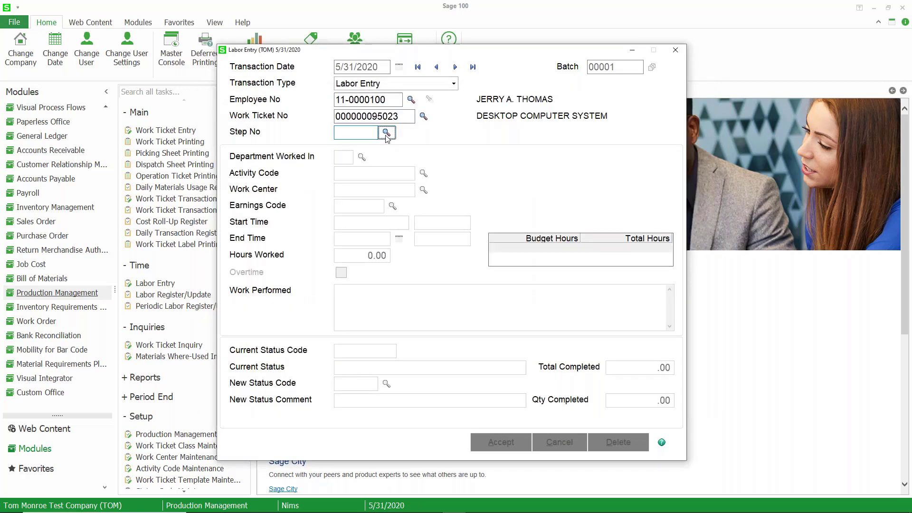
pyautogui.click(387, 133)
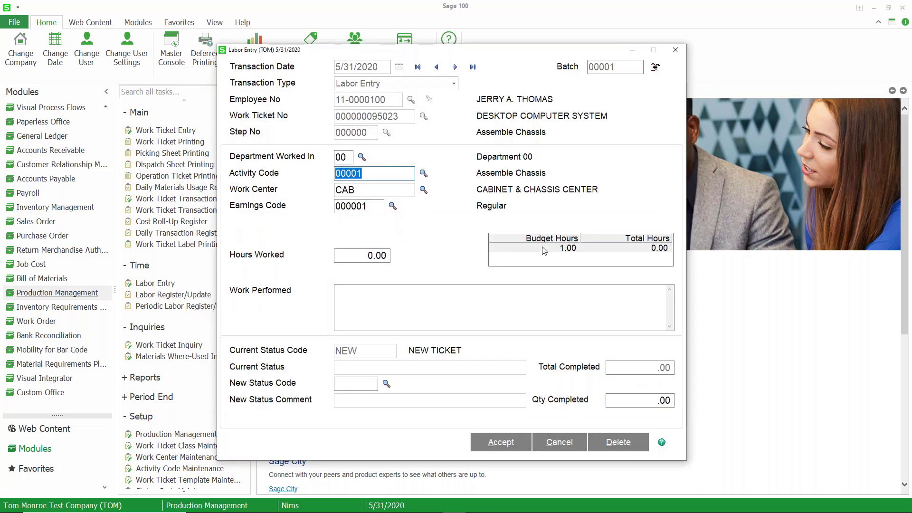
pyautogui.moveTo(655, 253)
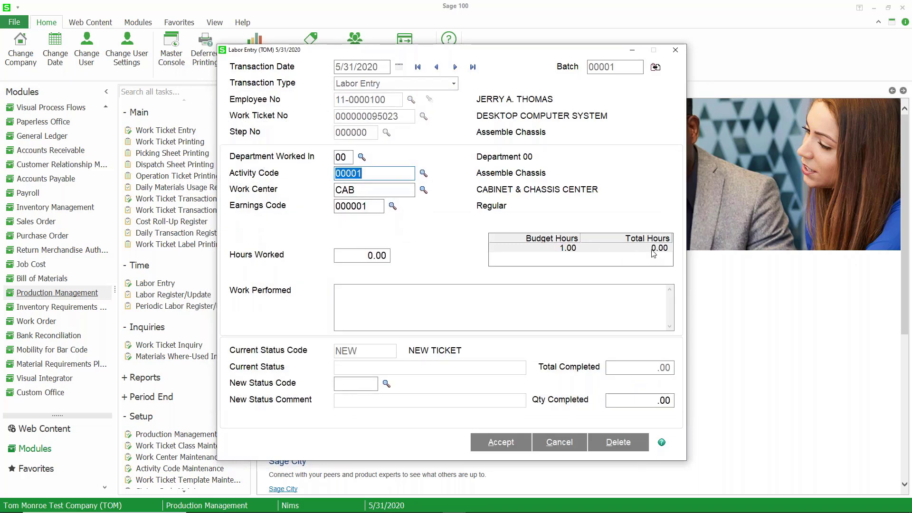
# Step: Enter 1.00 hours worked with work performed 'Asse' (Assembled Chassis)
pyautogui.click(362, 255)
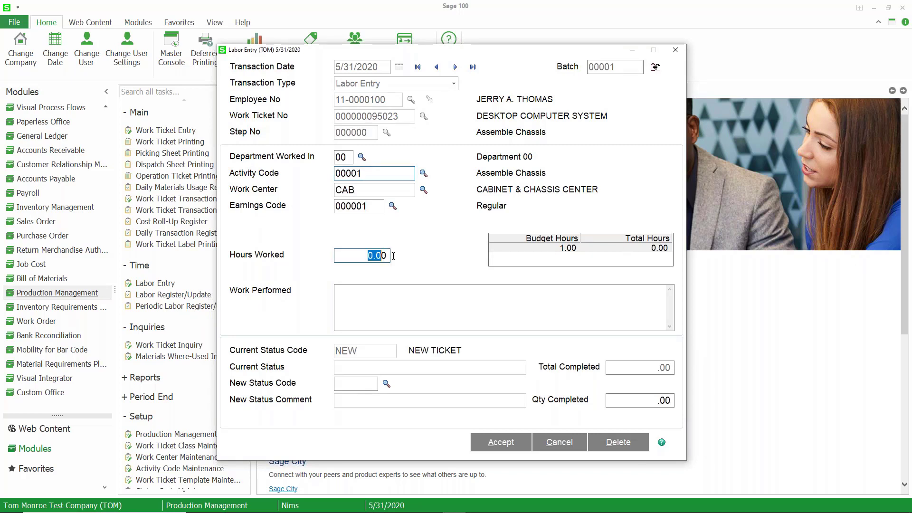
pyautogui.write('1.00')
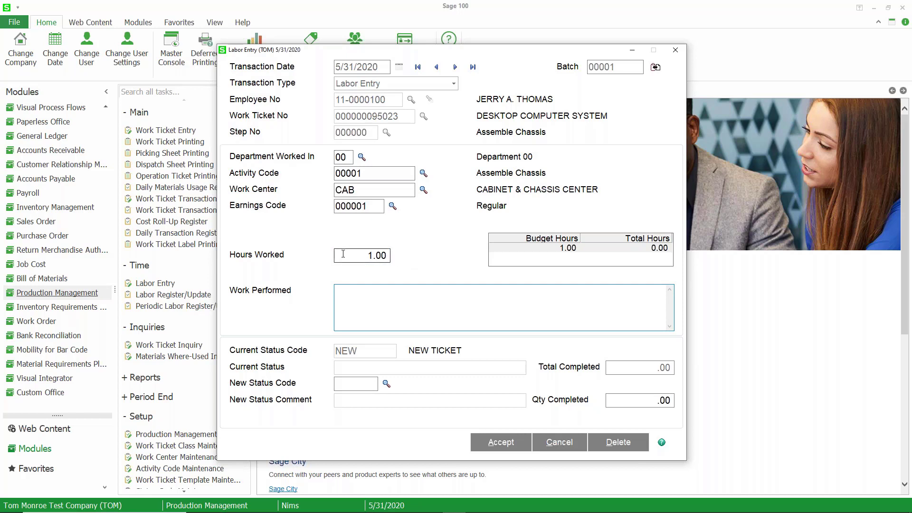
pyautogui.click(500, 307)
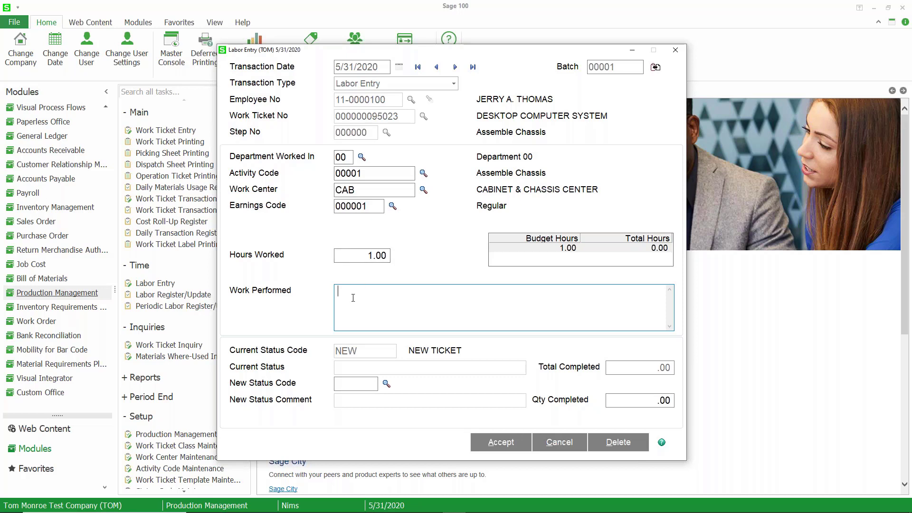
pyautogui.write('Assembled Chassis')
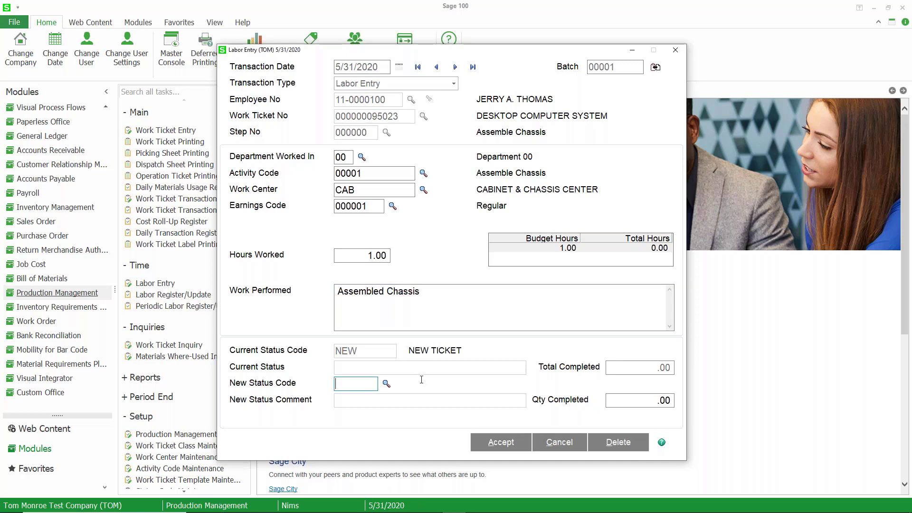
# Step: Set the new status to COMPLETED with quantity completed 1.00 and accept the entry
pyautogui.click(386, 383)
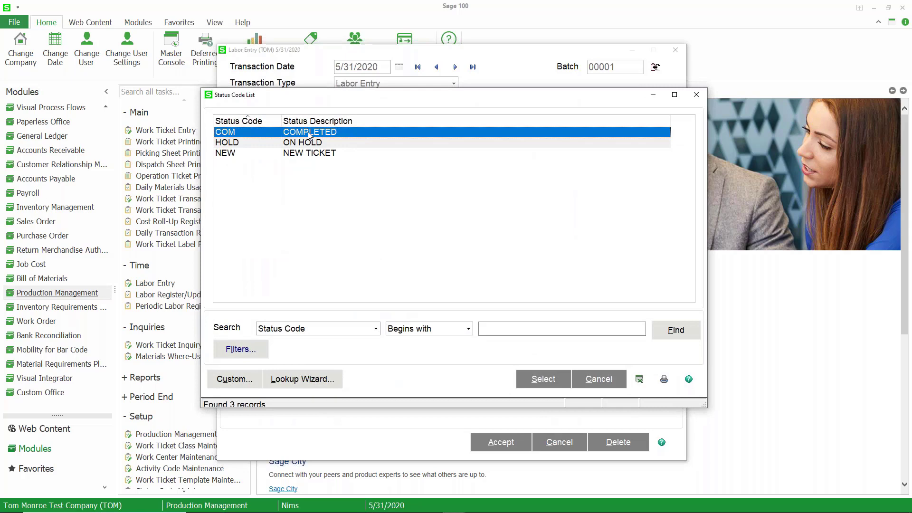
pyautogui.click(542, 379)
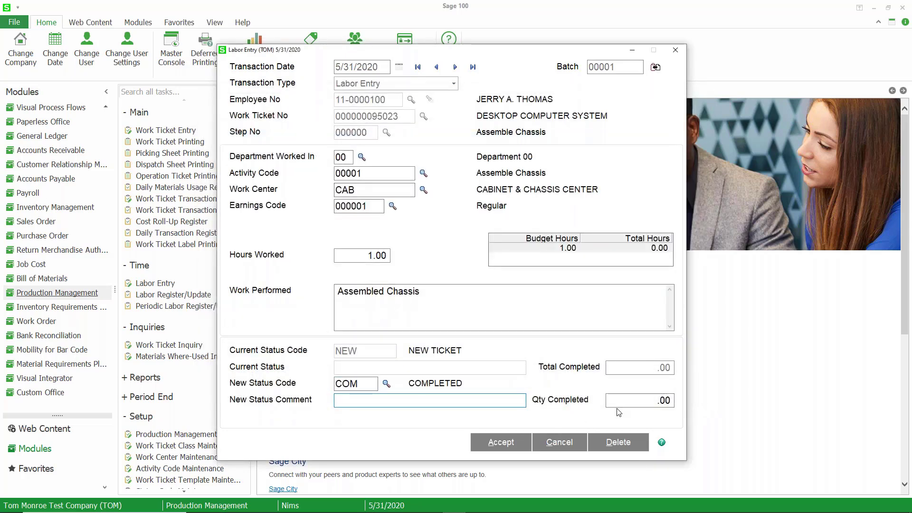
pyautogui.click(639, 400)
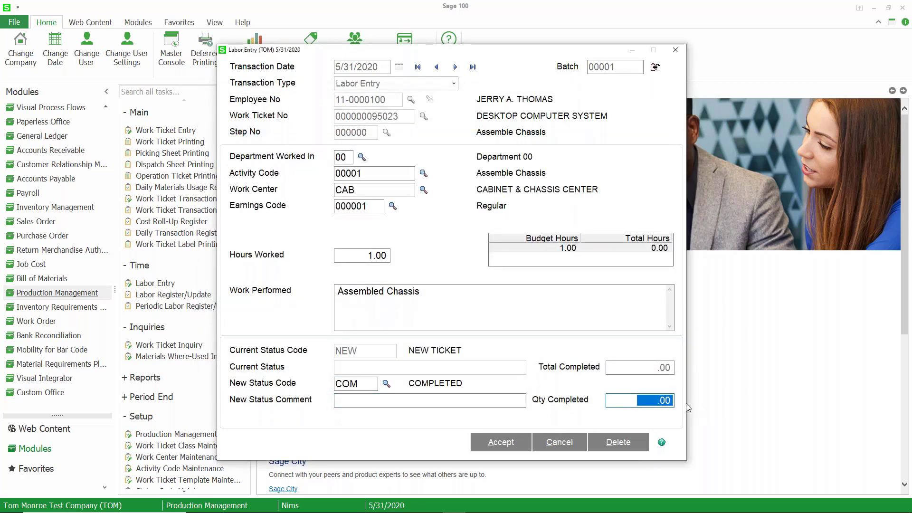
pyautogui.write('1.00')
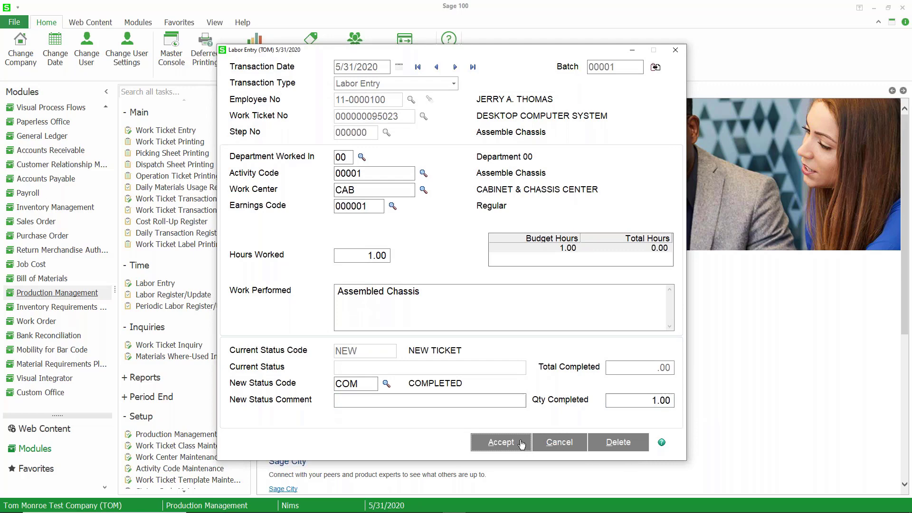
pyautogui.click(500, 442)
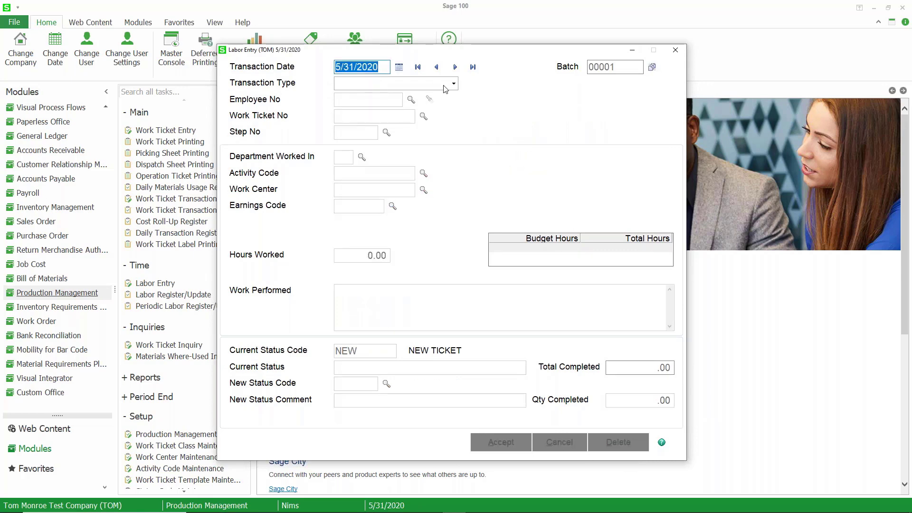
pyautogui.click(674, 50)
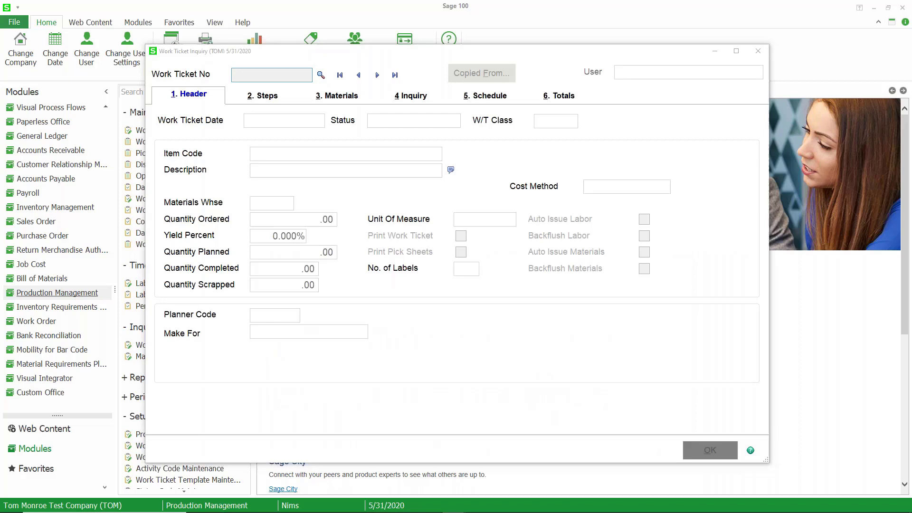
pyautogui.click(410, 95)
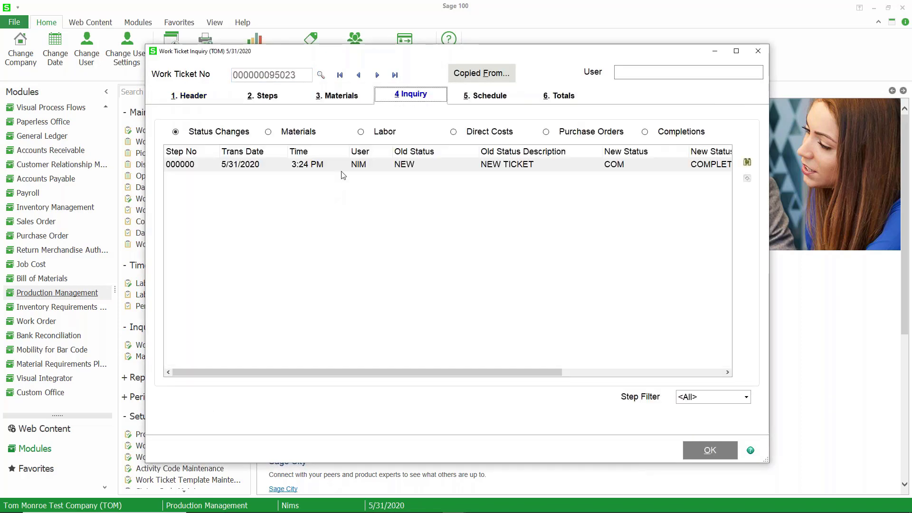
pyautogui.click(361, 131)
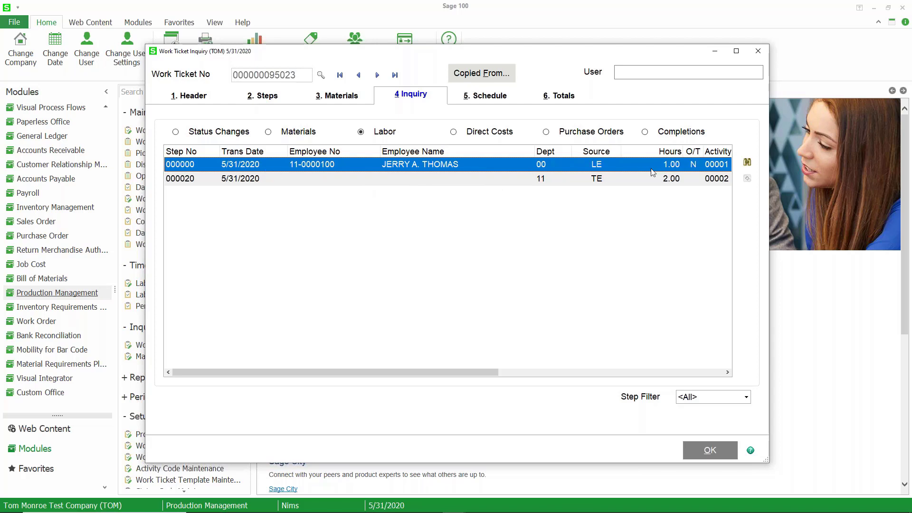
pyautogui.moveTo(595, 169)
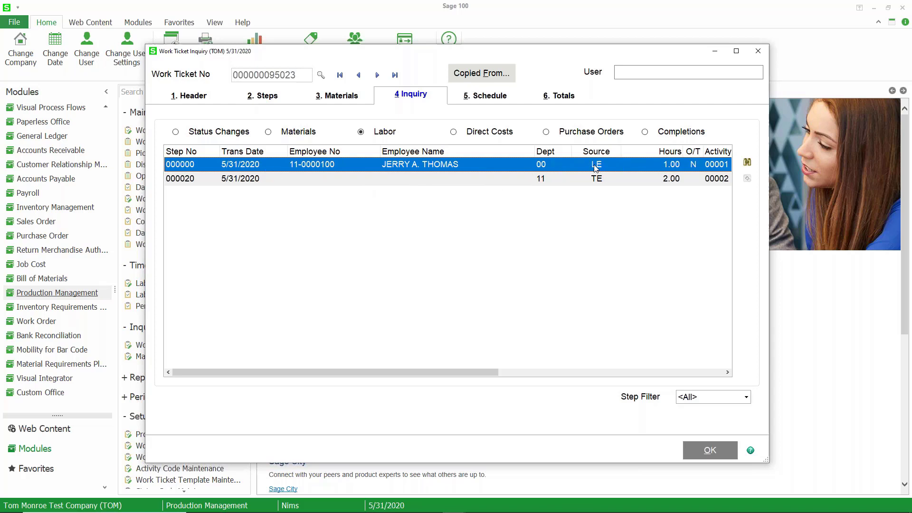
pyautogui.moveTo(411, 177)
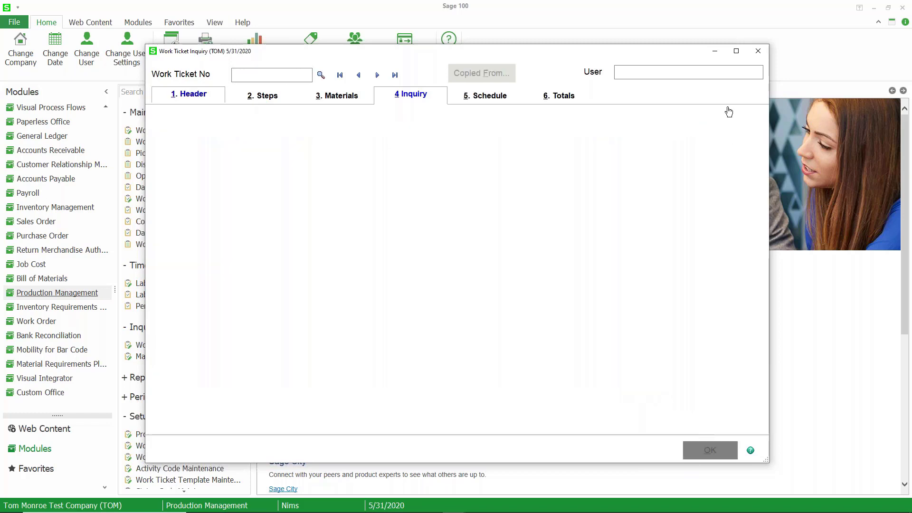
# Step: Start a Miscellaneous Time transaction and select the second listed employee
pyautogui.click(757, 50)
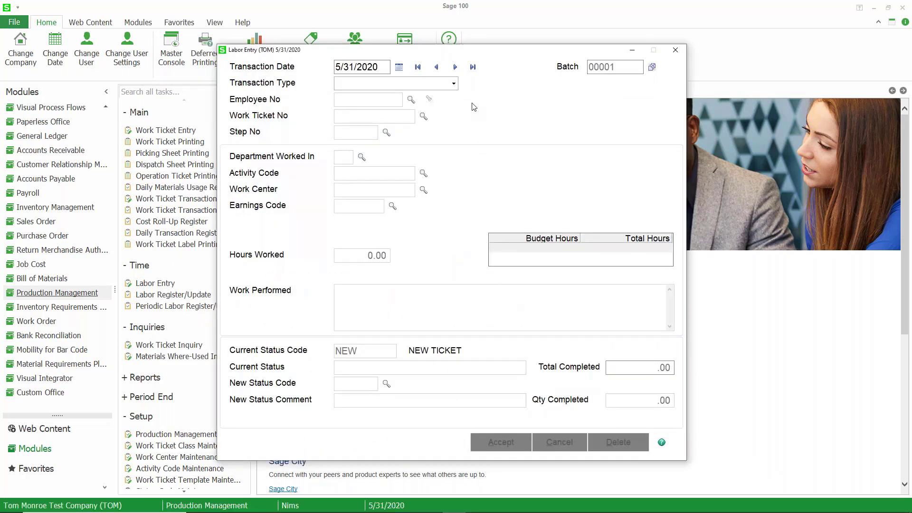
pyautogui.click(451, 83)
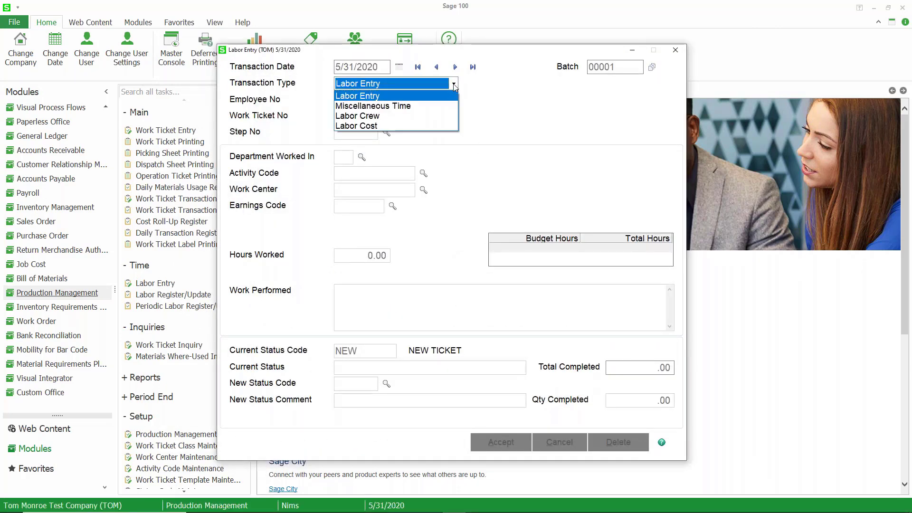
pyautogui.click(372, 105)
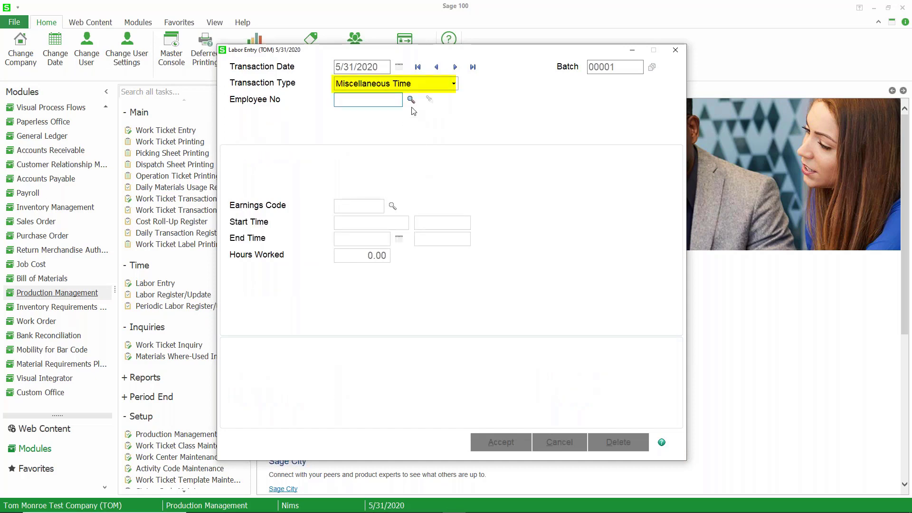
pyautogui.click(411, 99)
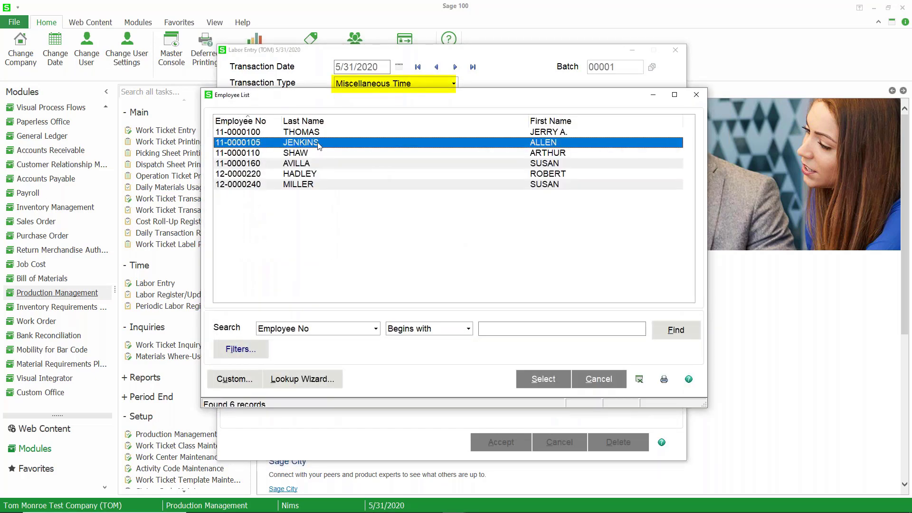
pyautogui.click(542, 379)
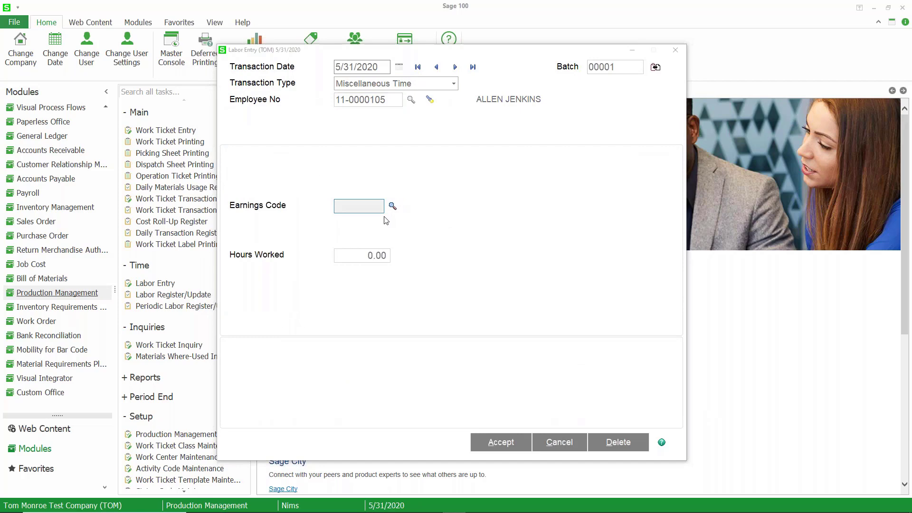
# Step: Choose Sick Pay from the earnings code lookup
pyautogui.click(393, 207)
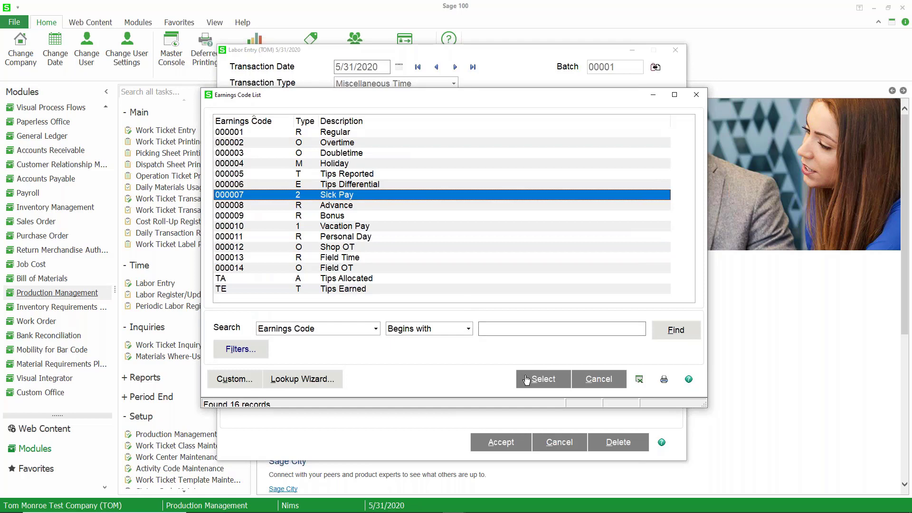
pyautogui.click(542, 379)
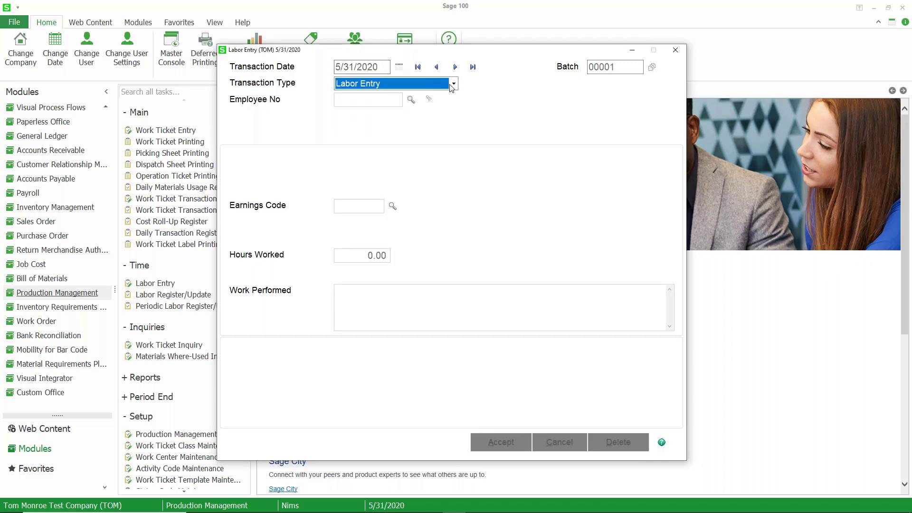
# Step: Enter a Labor Crew transaction for the Cabinet & Chassis crew with 2.00 hours, then switch to Labor Cost
pyautogui.click(453, 84)
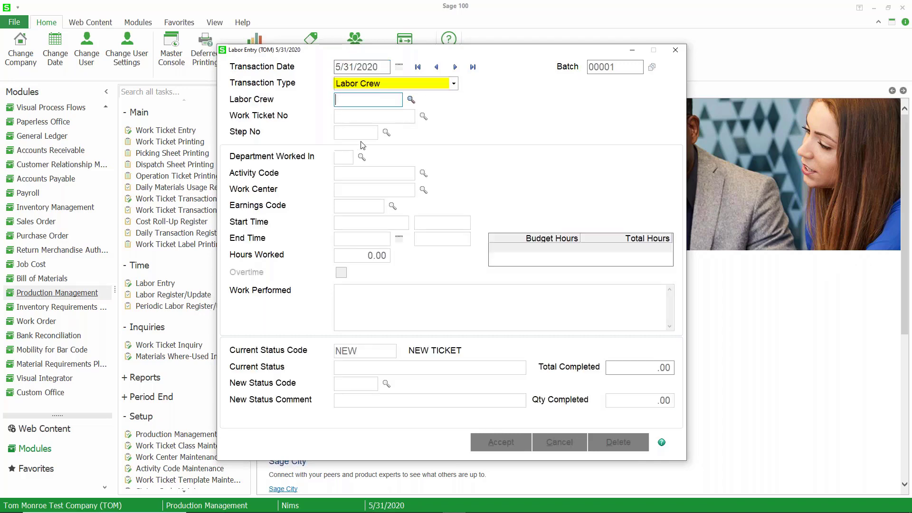
pyautogui.click(410, 99)
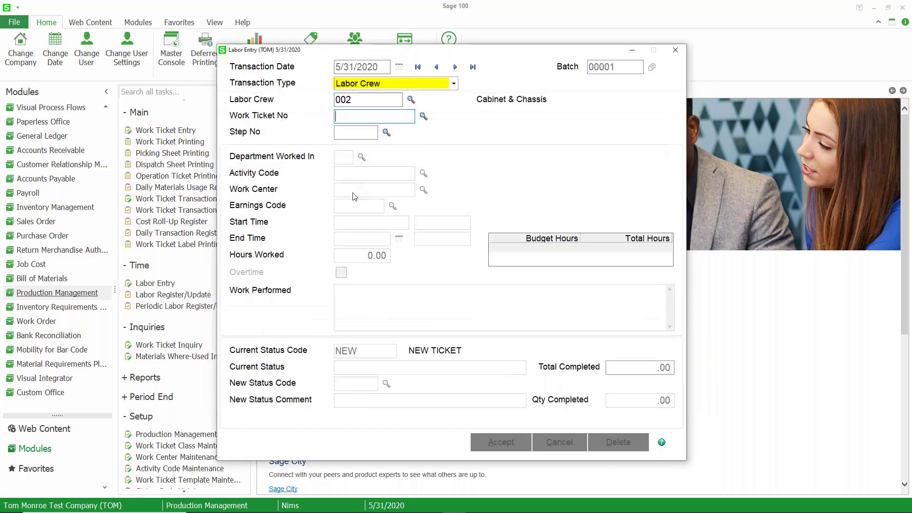
pyautogui.click(424, 116)
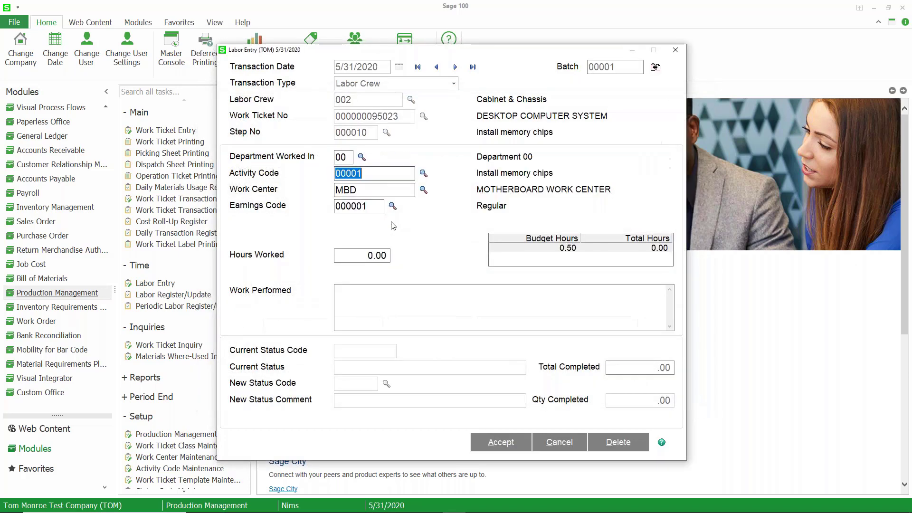
pyautogui.click(361, 255)
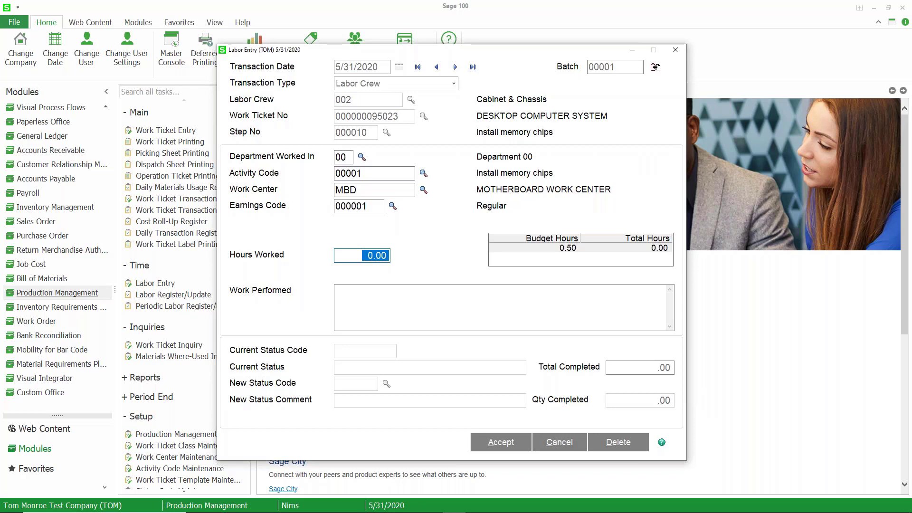
pyautogui.write('2.00')
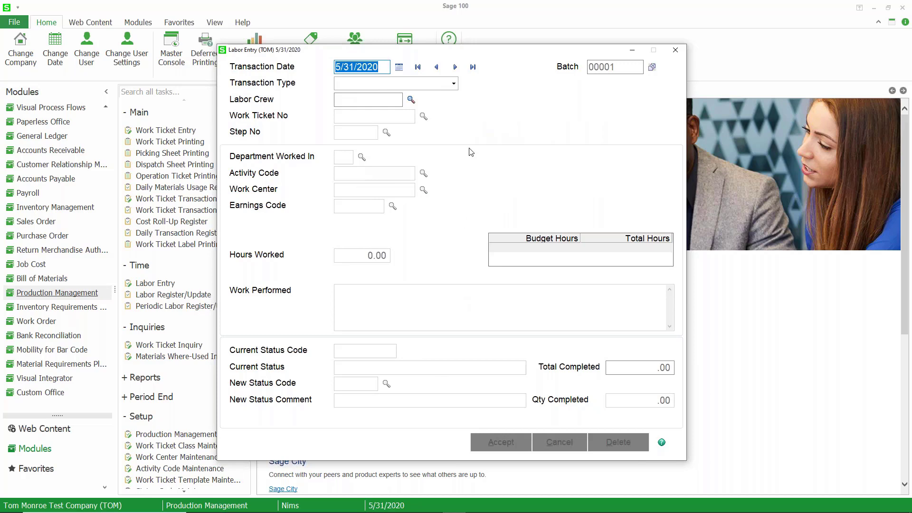
pyautogui.click(395, 84)
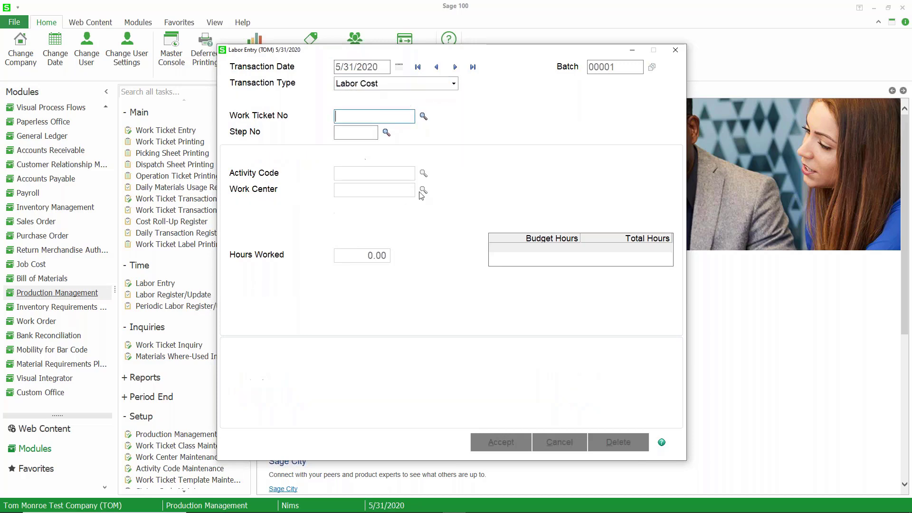
pyautogui.click(424, 116)
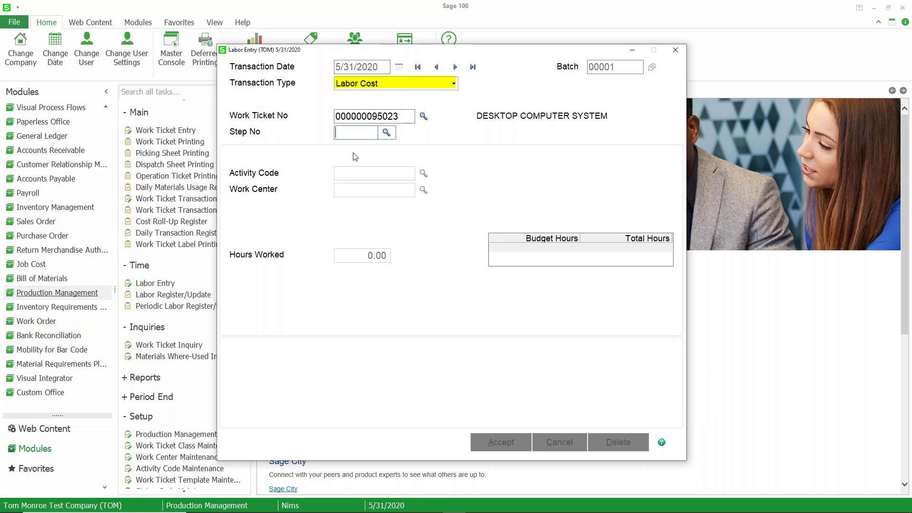
pyautogui.write('000030')
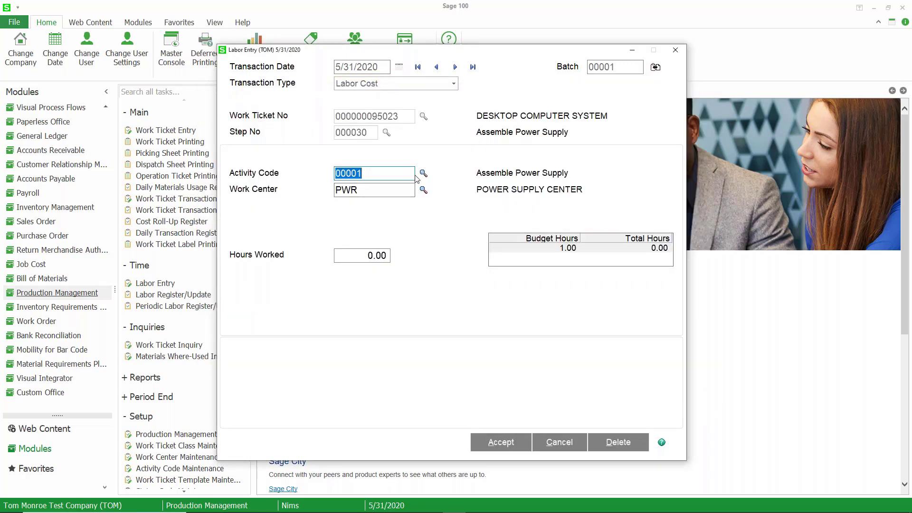
pyautogui.click(362, 255)
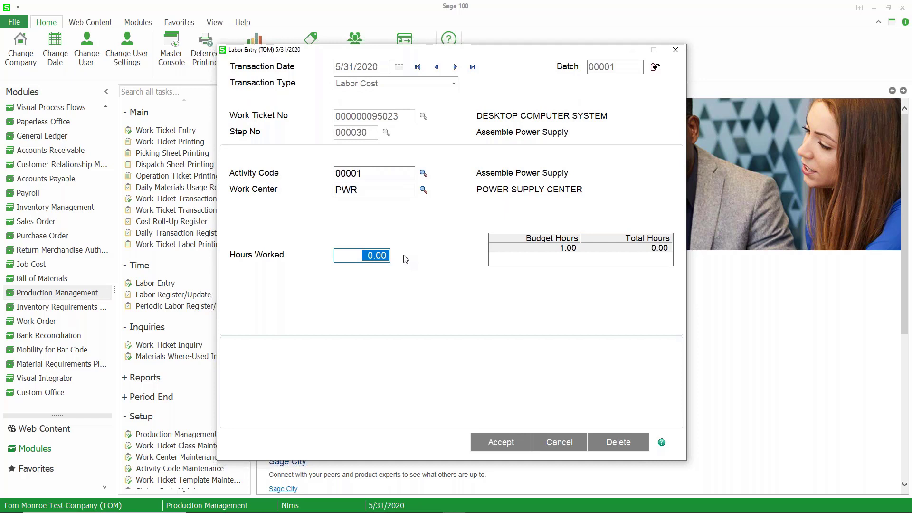
pyautogui.write('1.00')
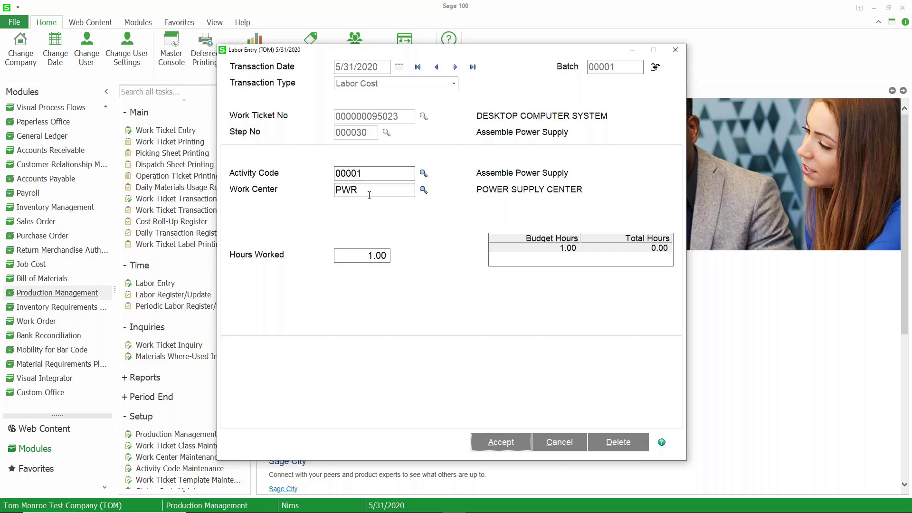
pyautogui.moveTo(381, 211)
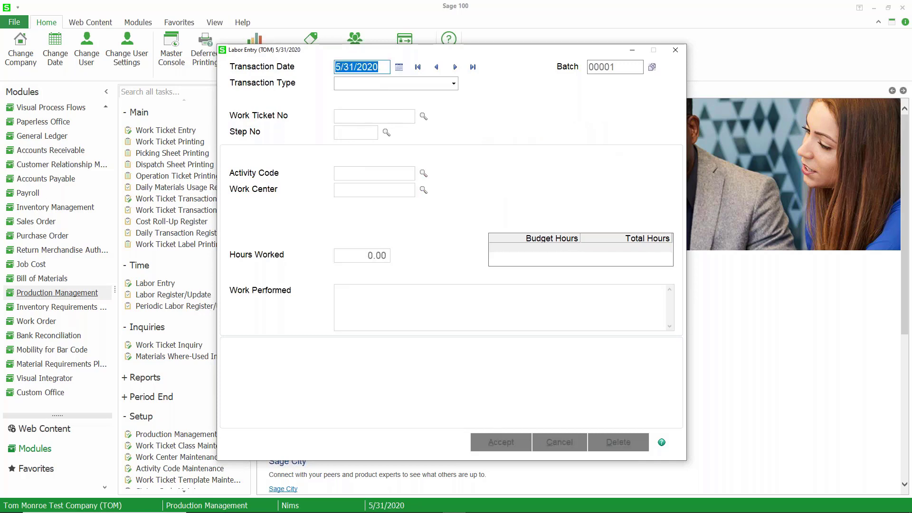
# Step: Close Labor Entry and print batch 00001's Labor Register to PDF via Labor Register/Update
pyautogui.click(674, 50)
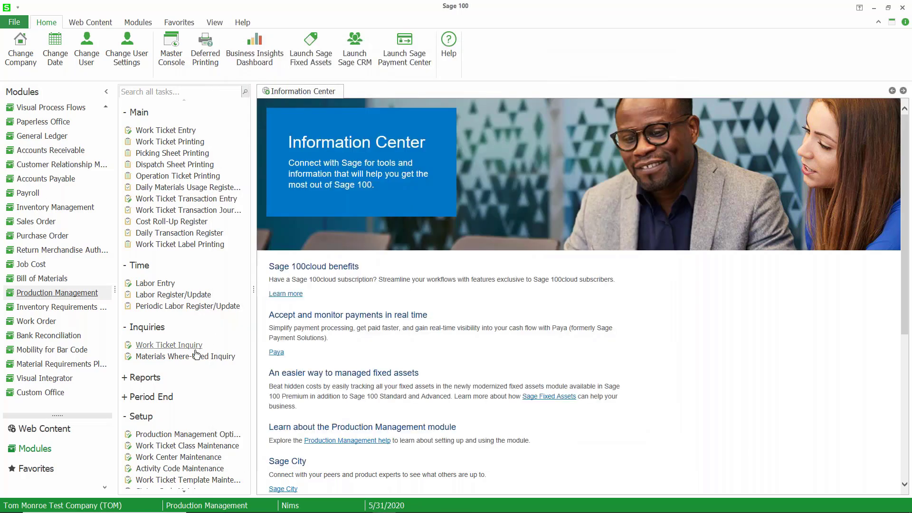
pyautogui.moveTo(172, 295)
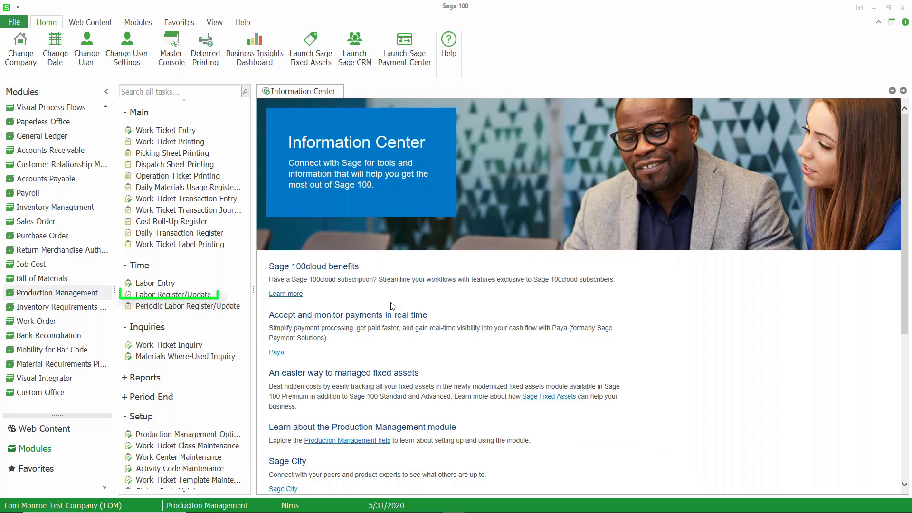
pyautogui.click(170, 295)
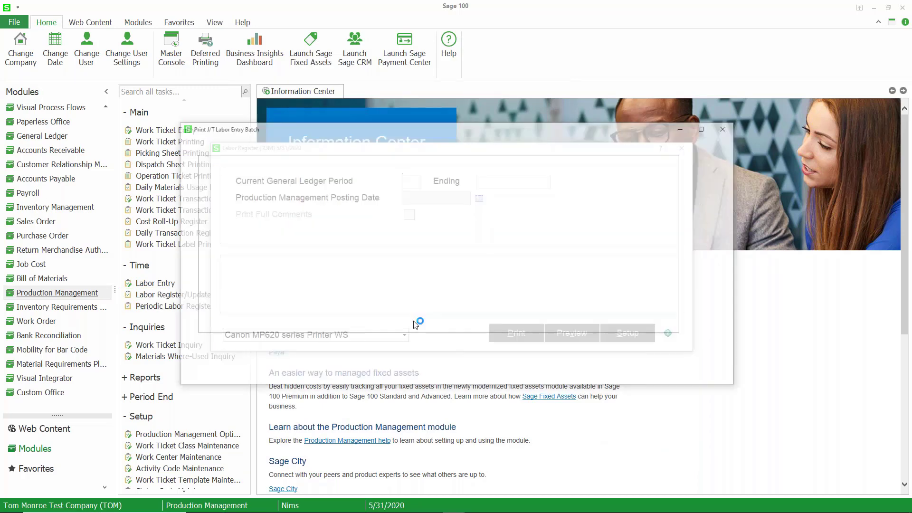
pyautogui.click(515, 333)
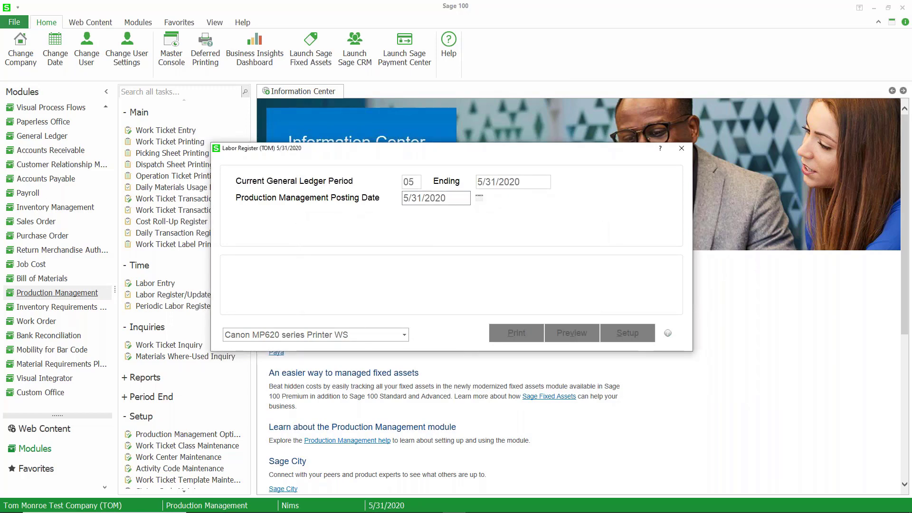
pyautogui.click(513, 333)
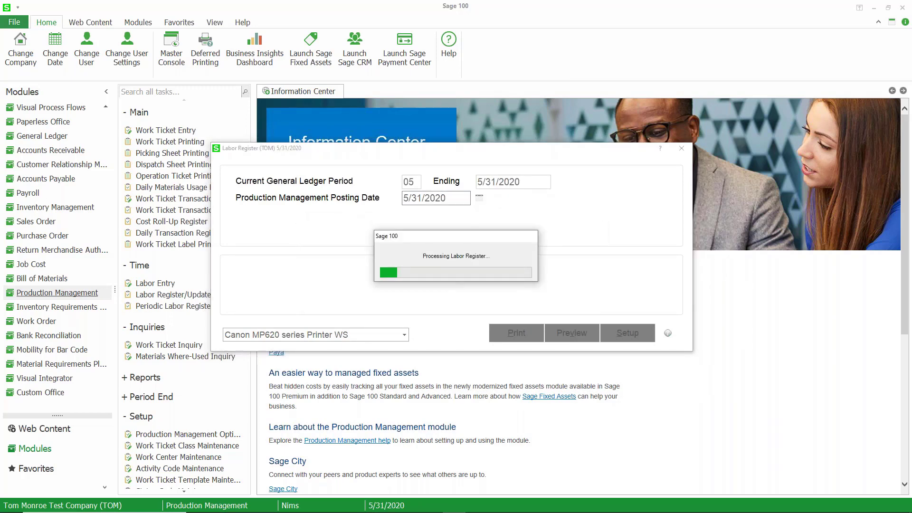
pyautogui.click(570, 333)
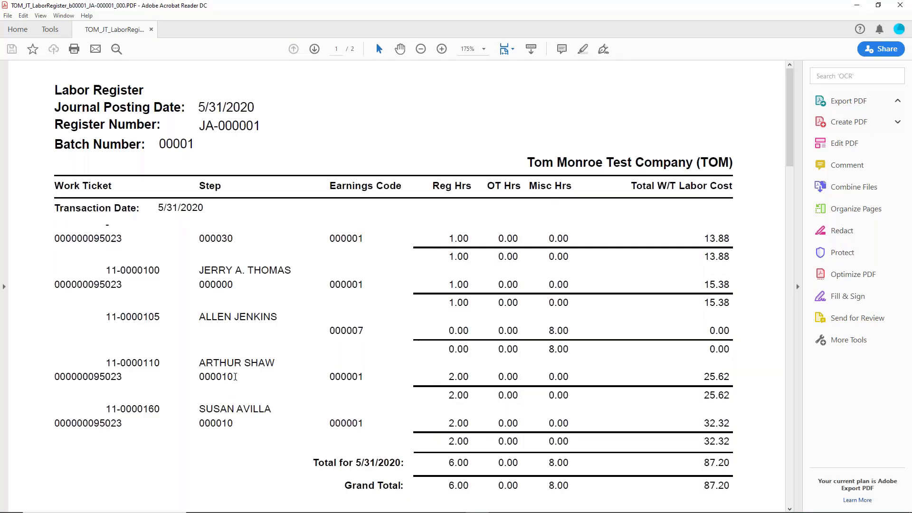
pyautogui.moveTo(260, 395)
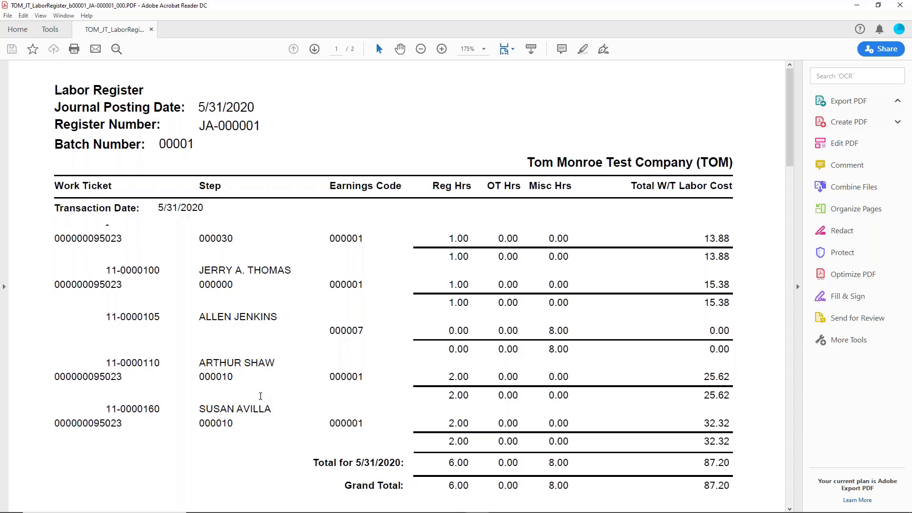
pyautogui.moveTo(315, 308)
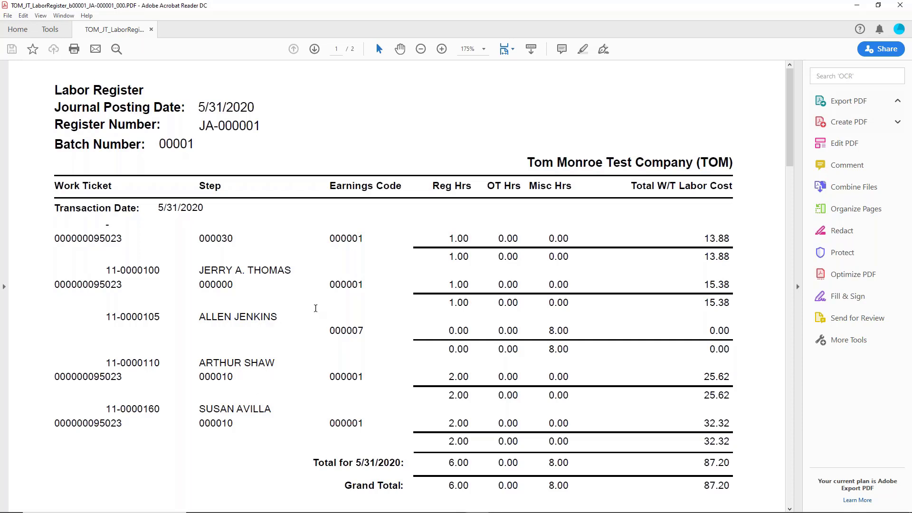
# Step: Scroll through the two-page Labor Register PDF totaling 87.20 labor cost
pyautogui.scroll(-3)
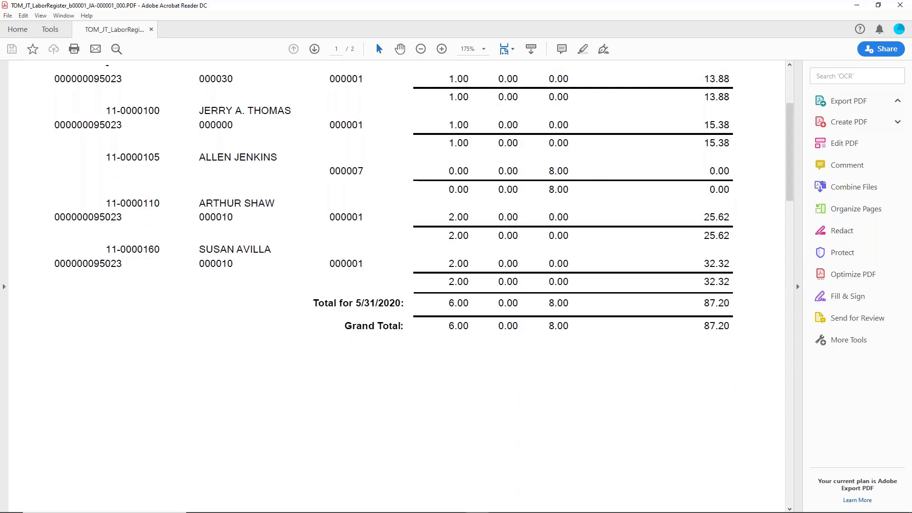
pyautogui.scroll(-3)
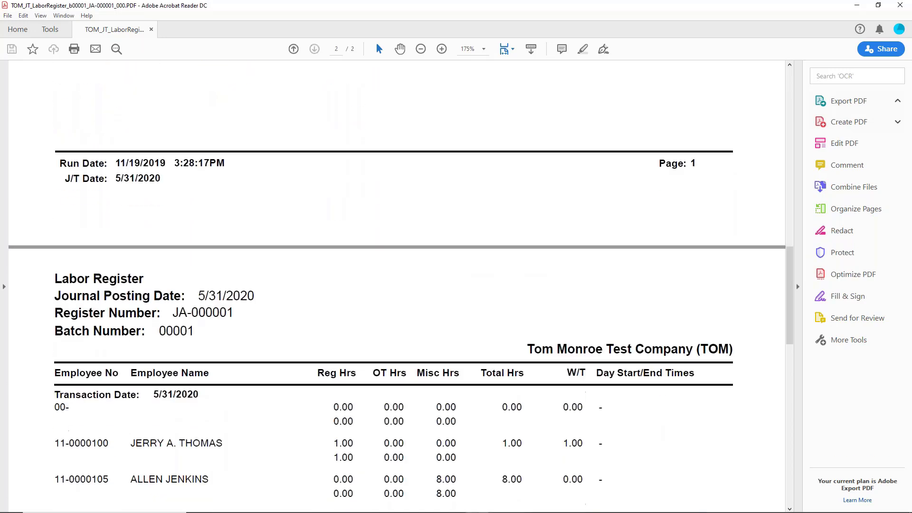
pyautogui.scroll(-3)
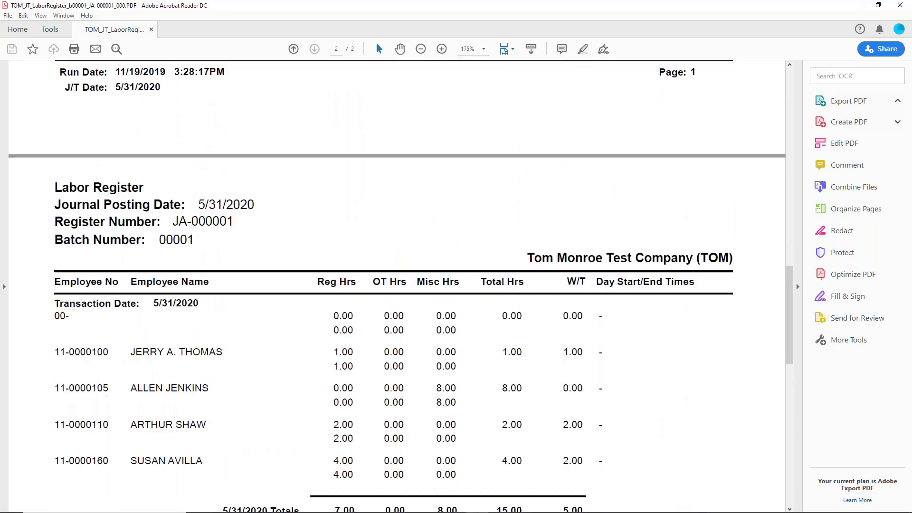
pyautogui.scroll(3)
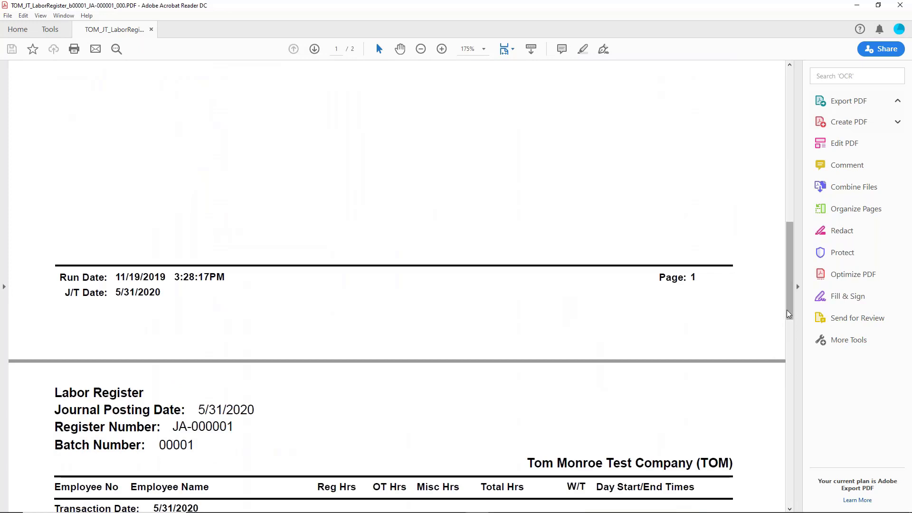
pyautogui.scroll(-3)
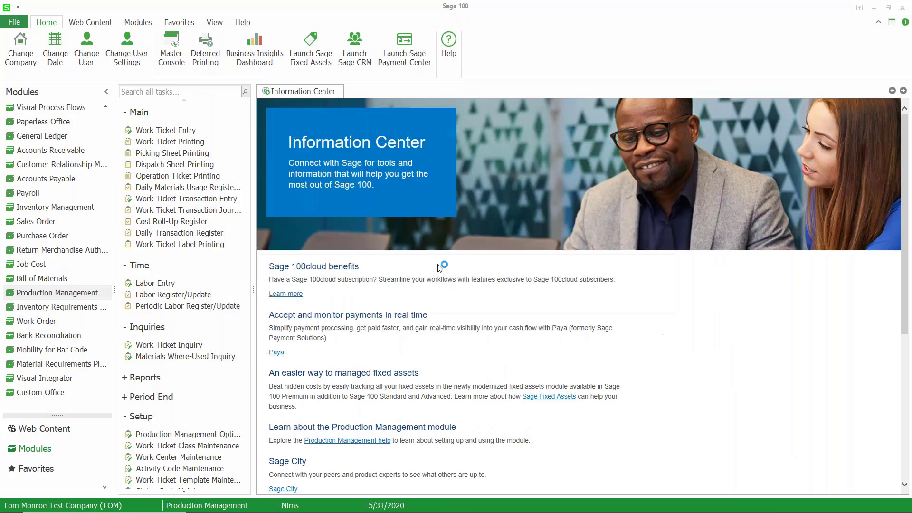
# Step: Print the Daily Transaction Register for JA-000001 with full comments to PDF
pyautogui.click(180, 233)
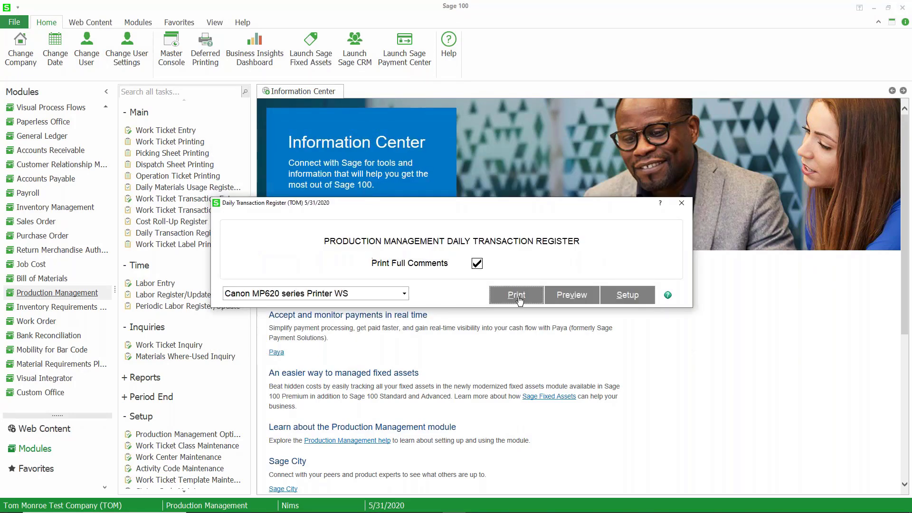
pyautogui.click(514, 294)
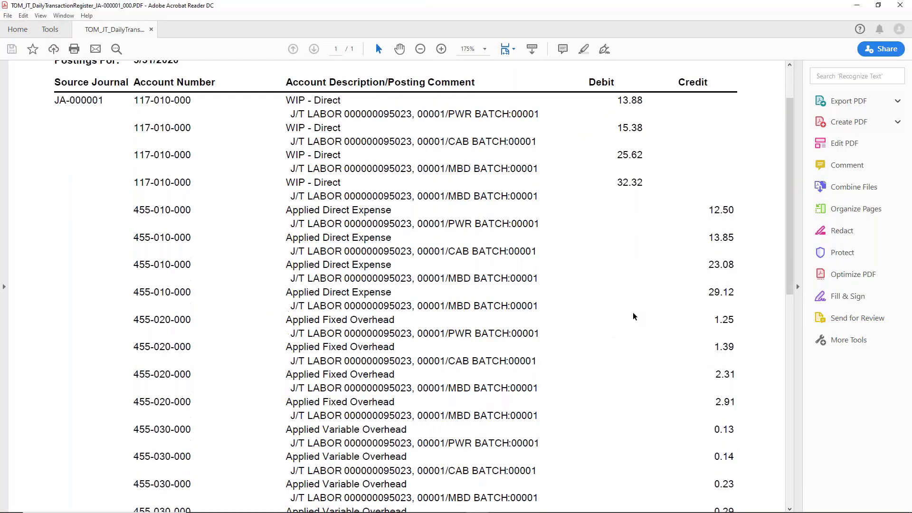
pyautogui.scroll(3)
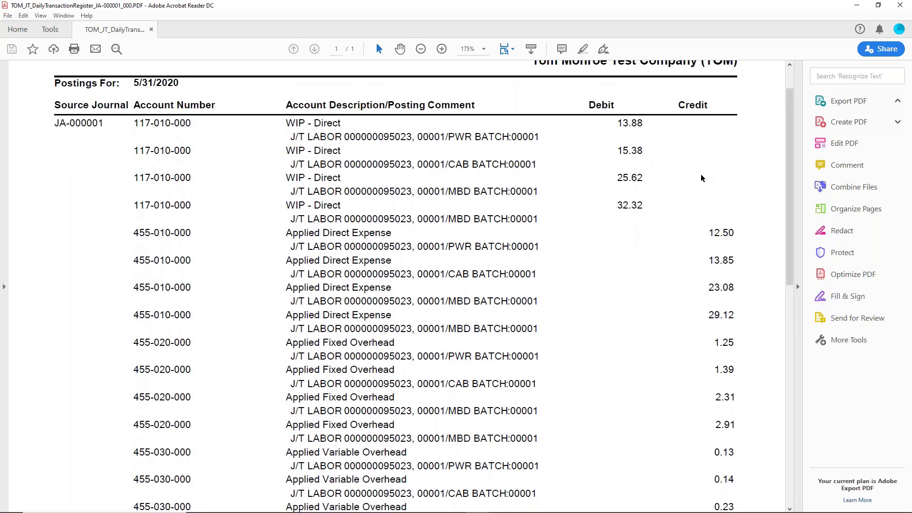
pyautogui.scroll(-3)
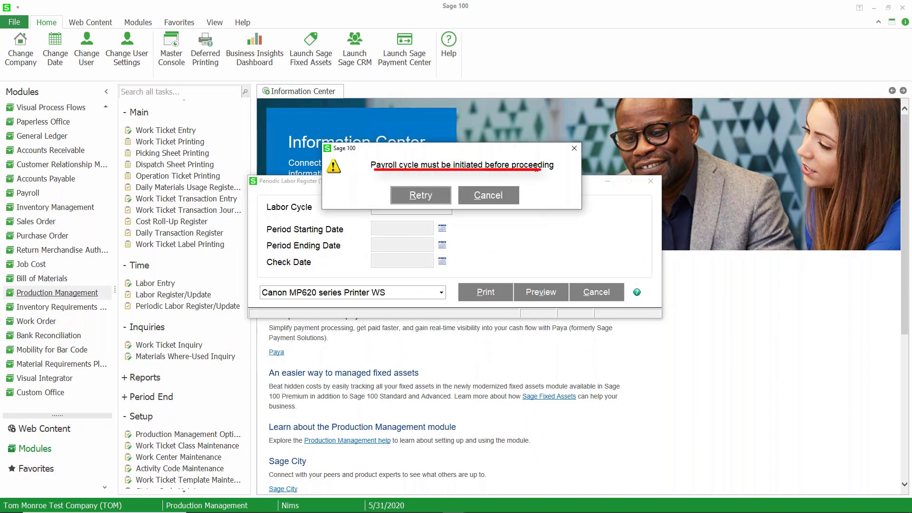
pyautogui.moveTo(529, 174)
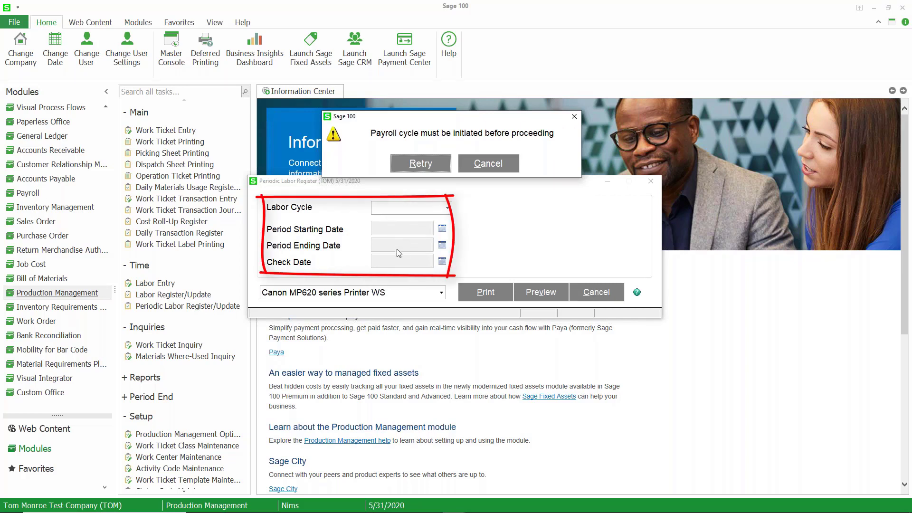
pyautogui.moveTo(398, 247)
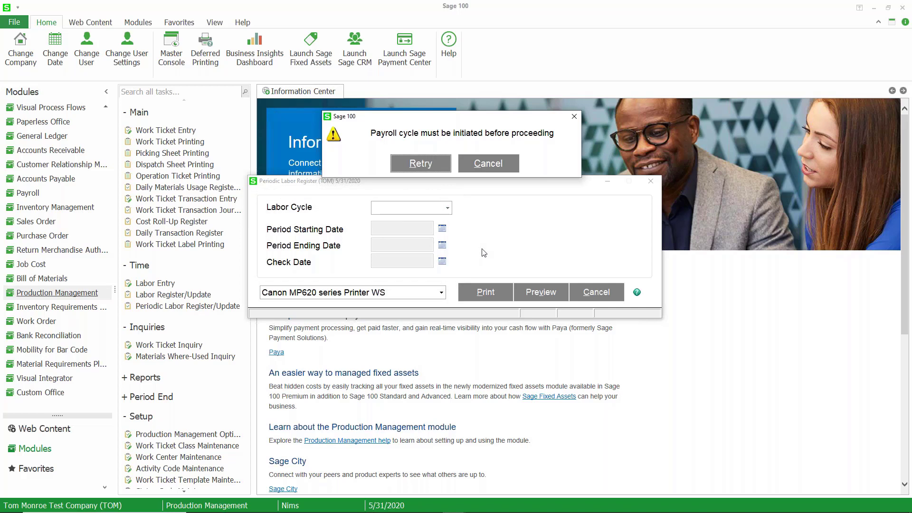
pyautogui.moveTo(308, 244)
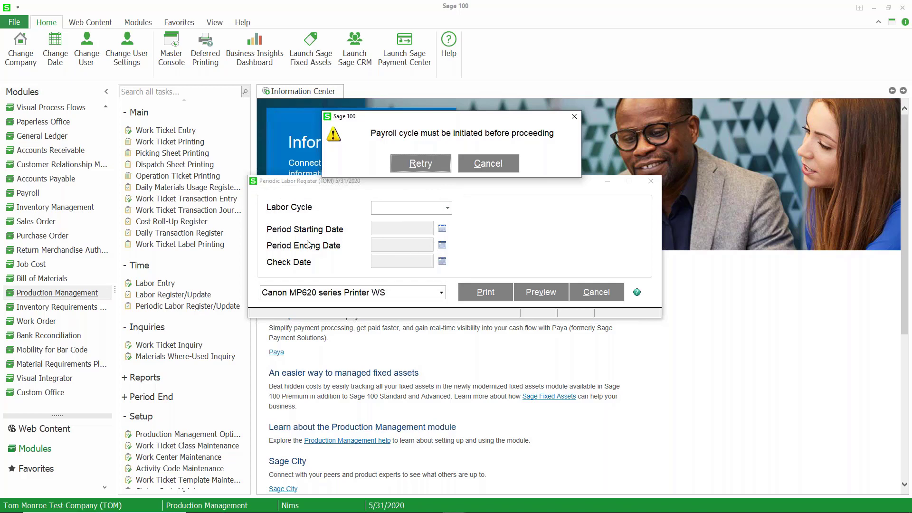